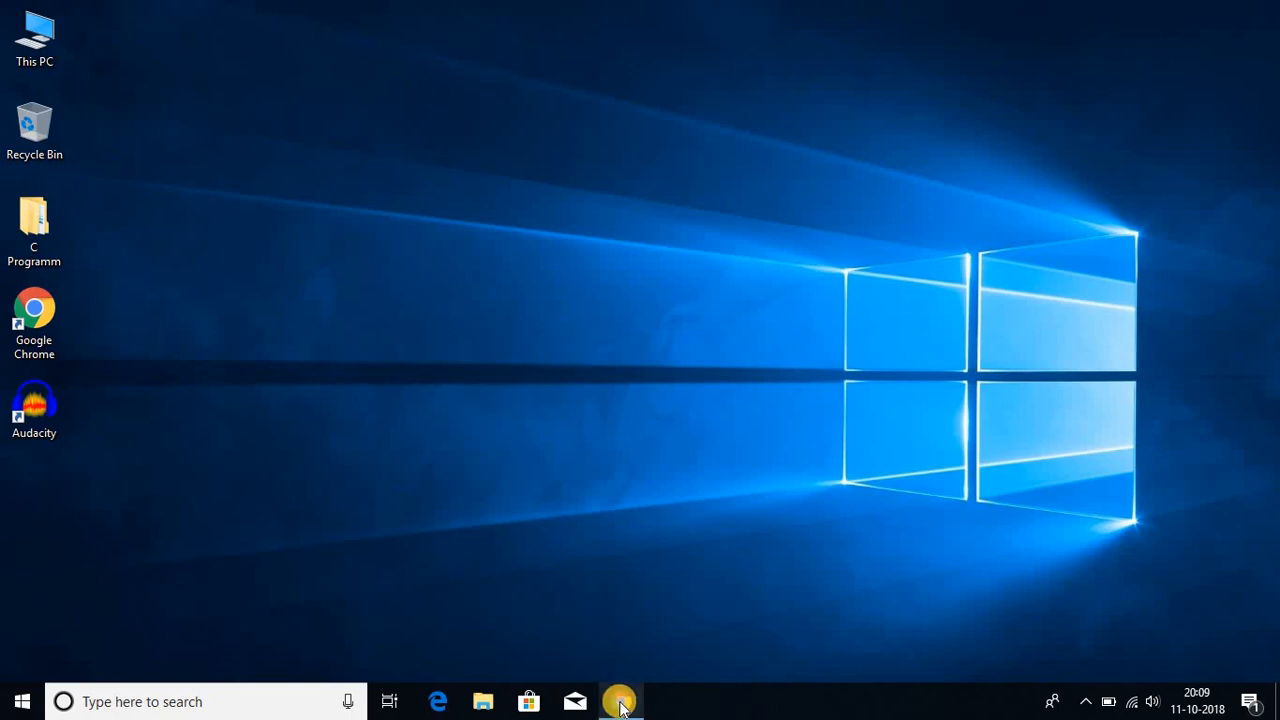
- Switch to Chrome showing the Google results for 'avast antivirus'
{"action": "left_click", "coordinate": [621, 701]}
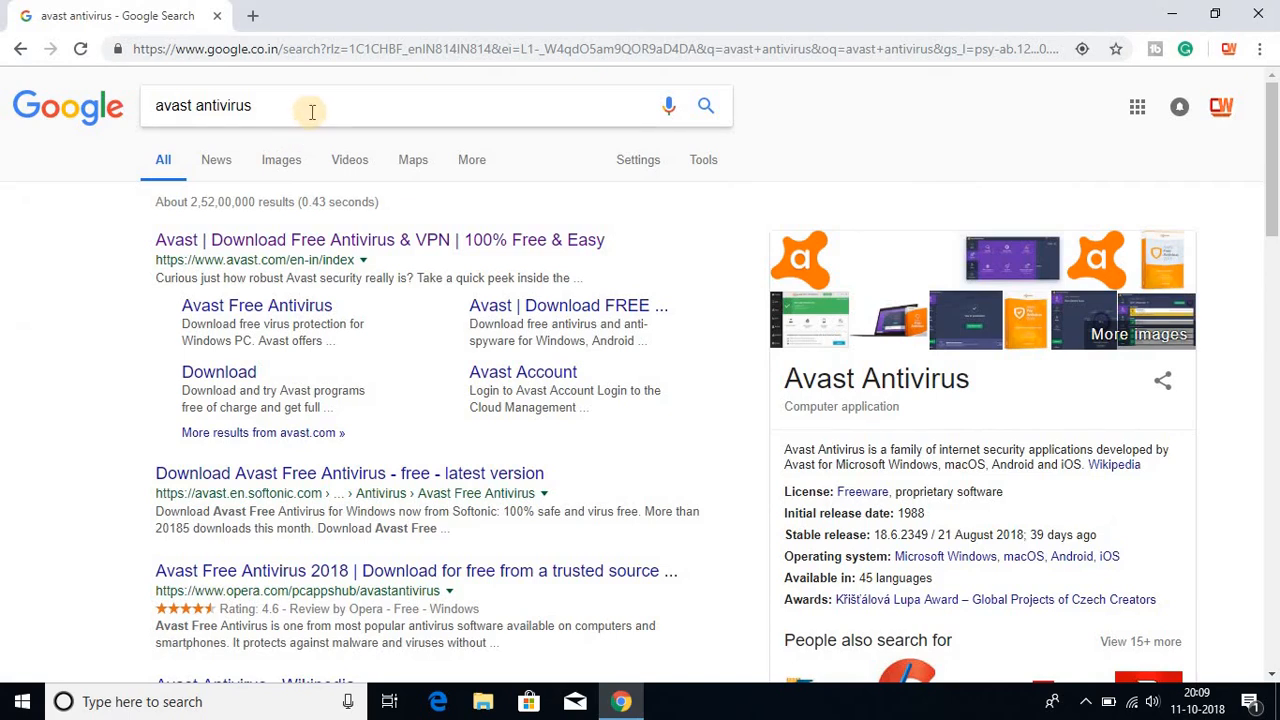
{"action": "mouse_move", "coordinate": [163, 270]}
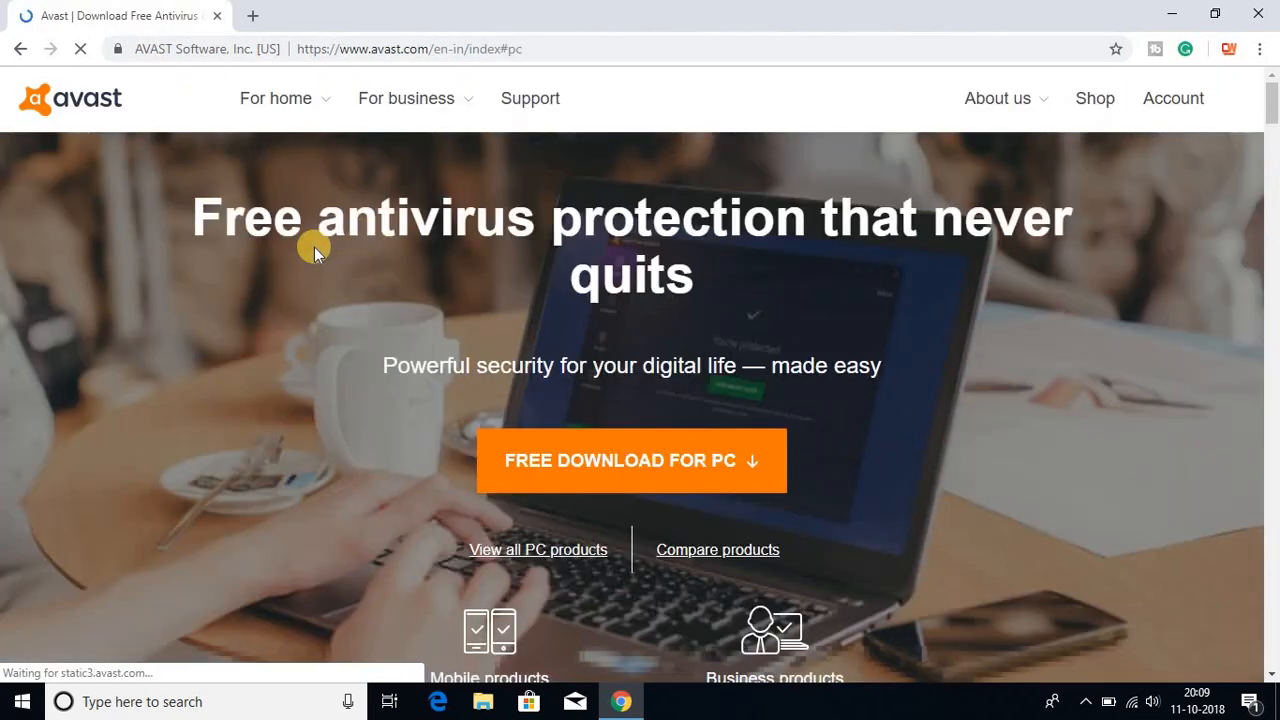
{"action": "mouse_move", "coordinate": [512, 310]}
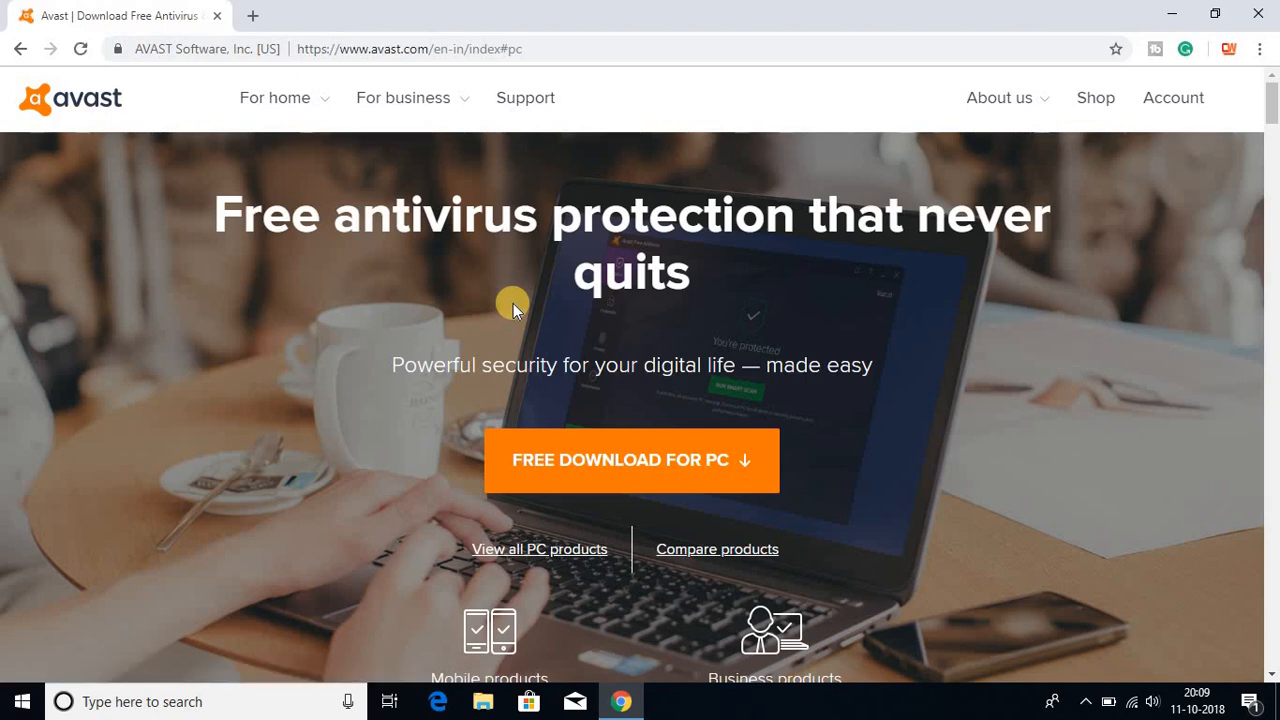
{"action": "mouse_move", "coordinate": [880, 471]}
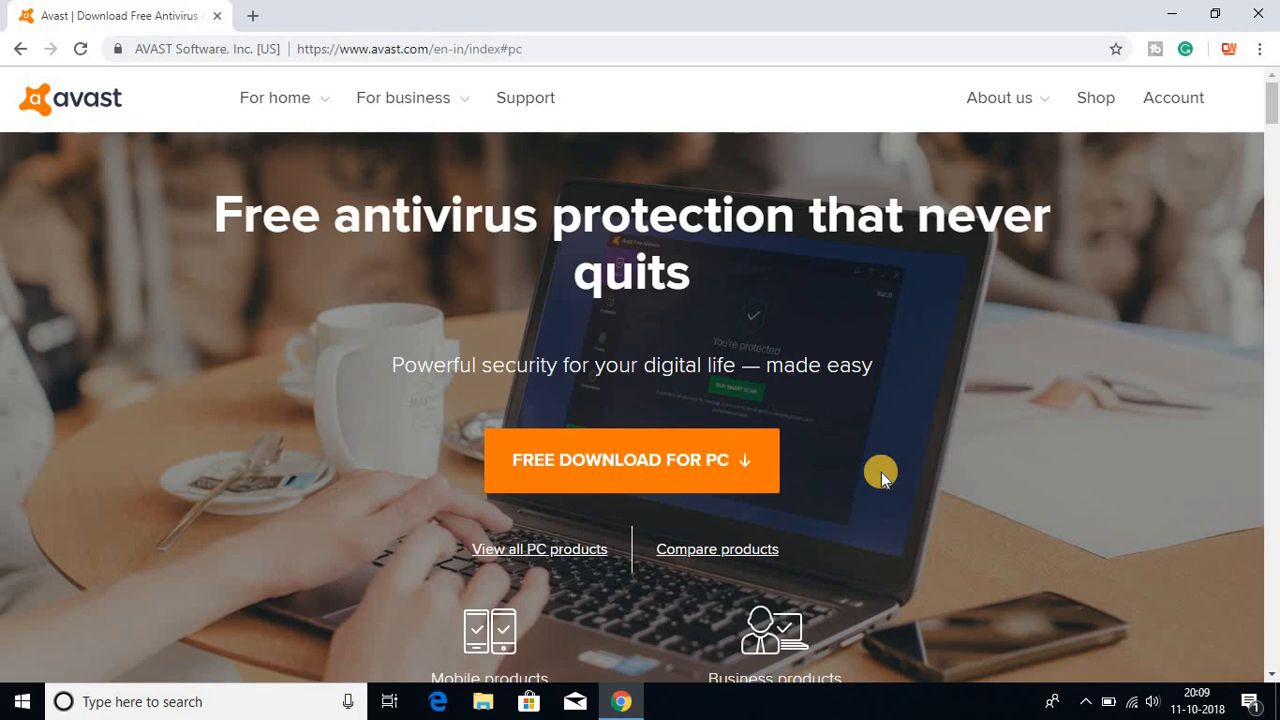
{"action": "mouse_move", "coordinate": [467, 117]}
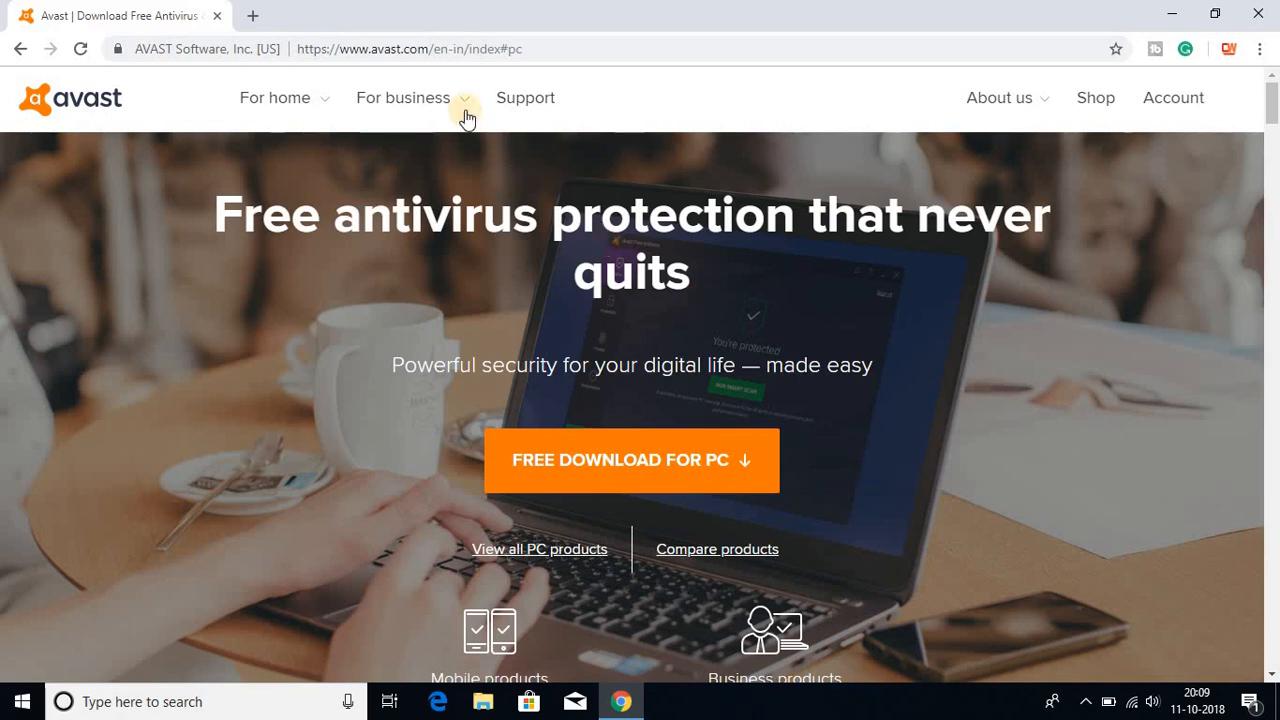
{"action": "mouse_move", "coordinate": [853, 331]}
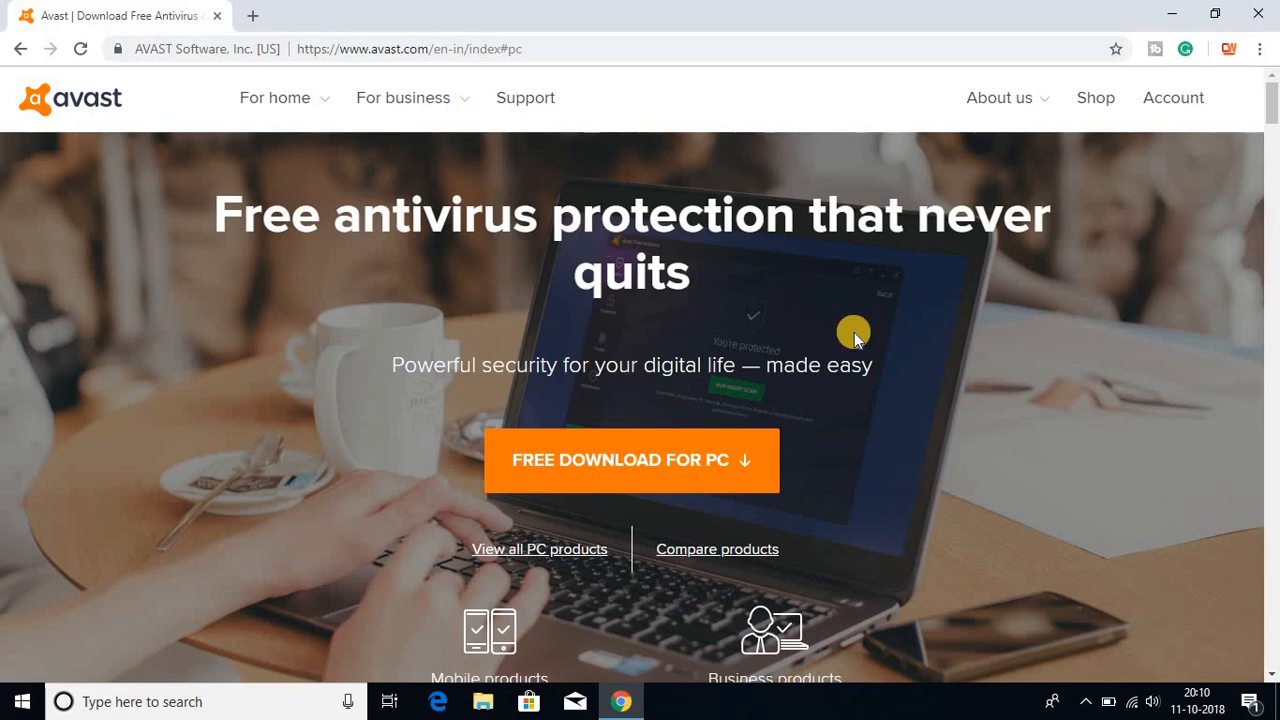
- Scroll down through the avast.com home page features and back up to the top
{"action": "scroll", "scroll_direction": "down", "scroll_amount": 3}
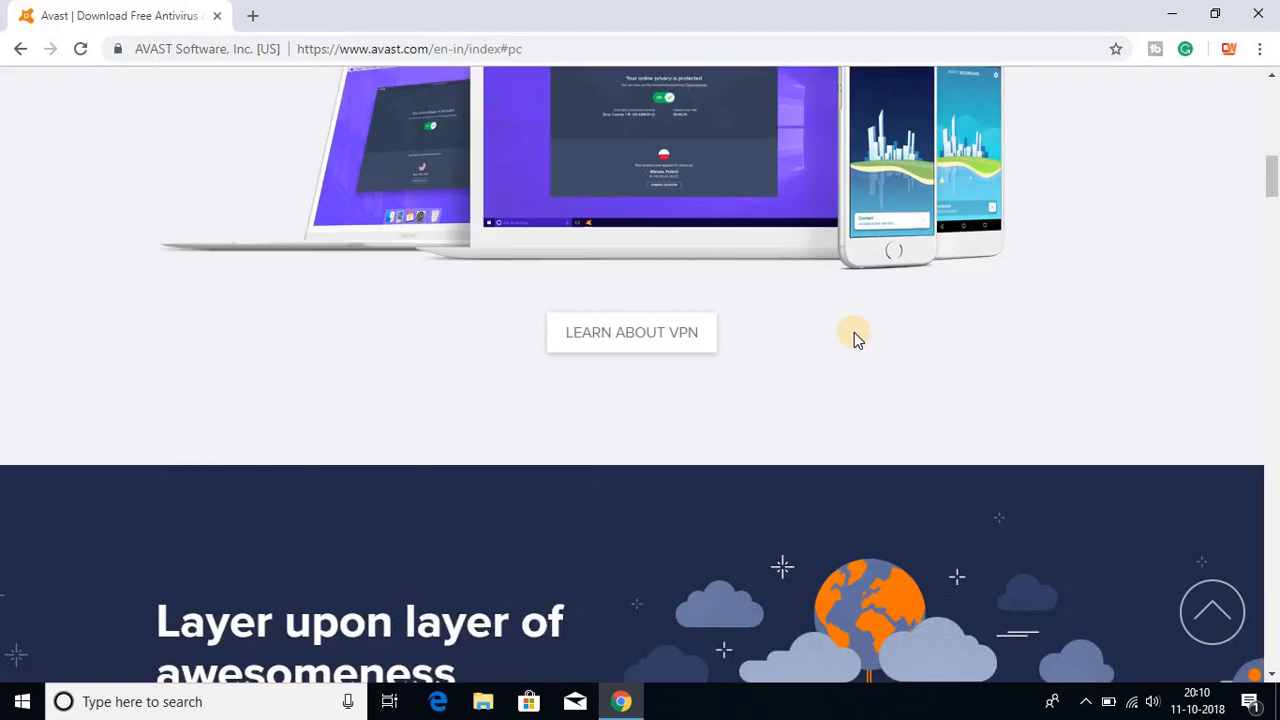
{"action": "scroll", "scroll_direction": "down", "scroll_amount": 3}
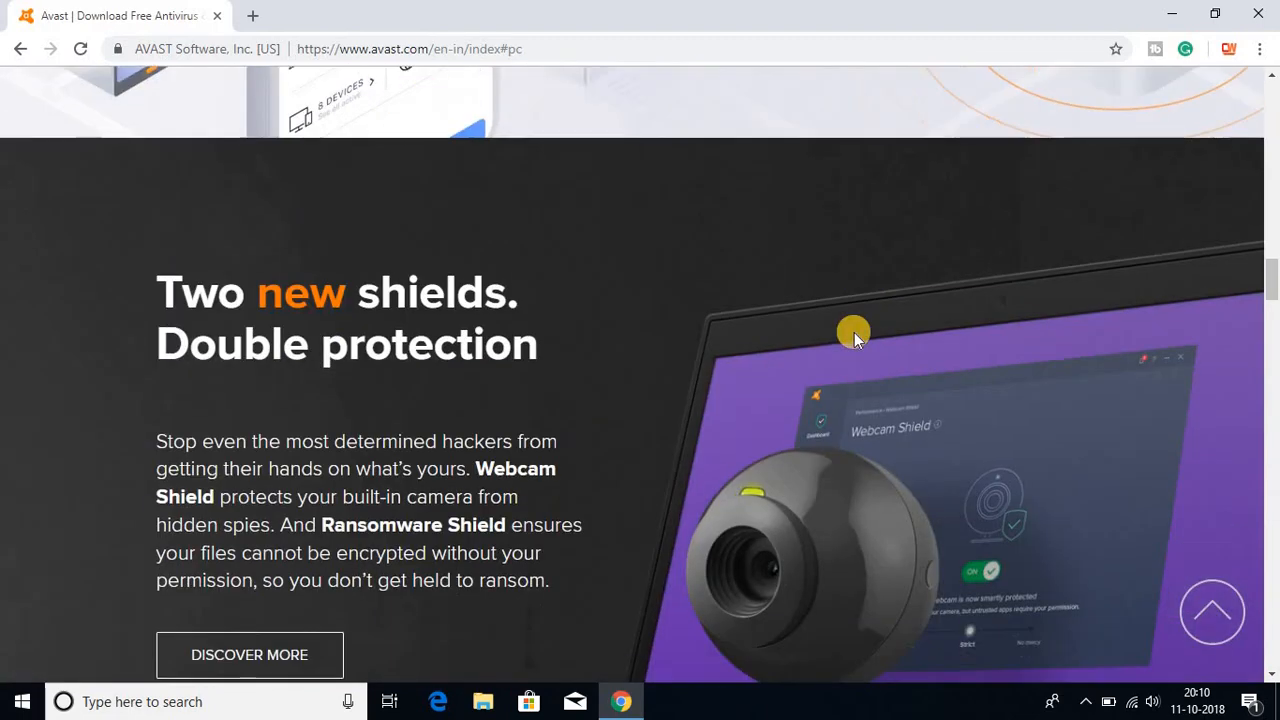
{"action": "scroll", "scroll_direction": "up", "scroll_amount": 3}
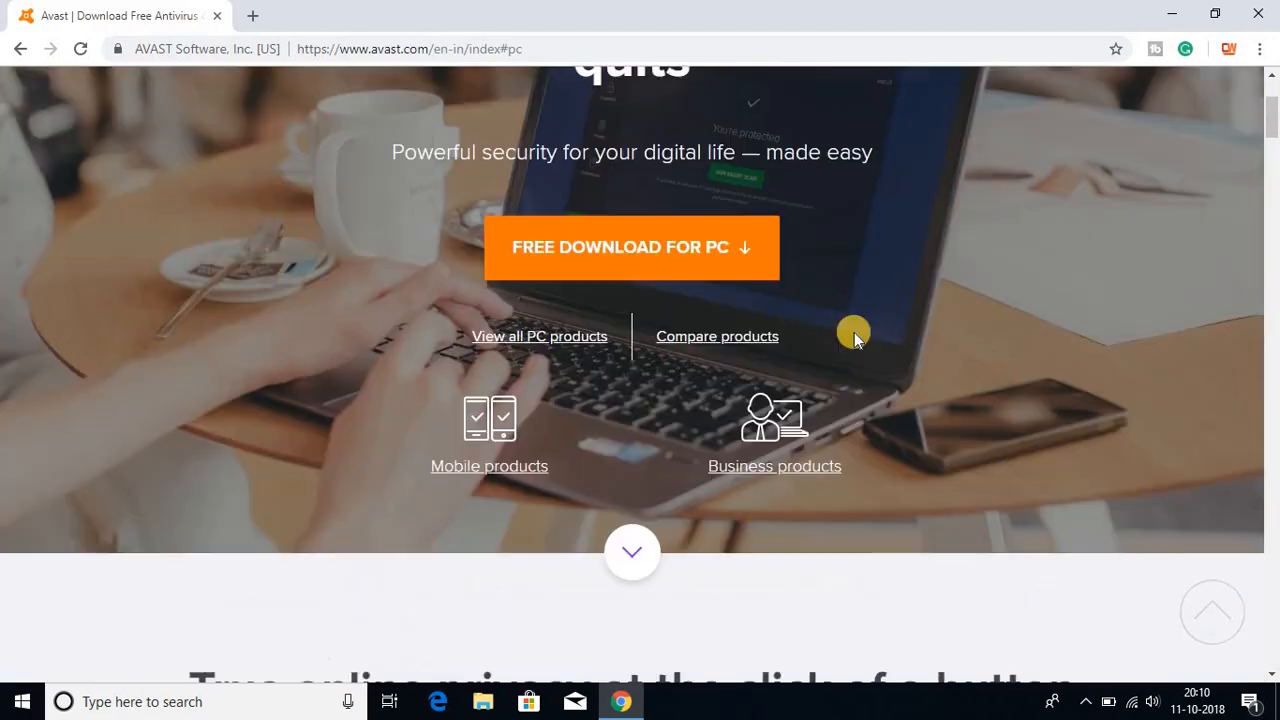
{"action": "scroll", "scroll_direction": "up", "scroll_amount": 3}
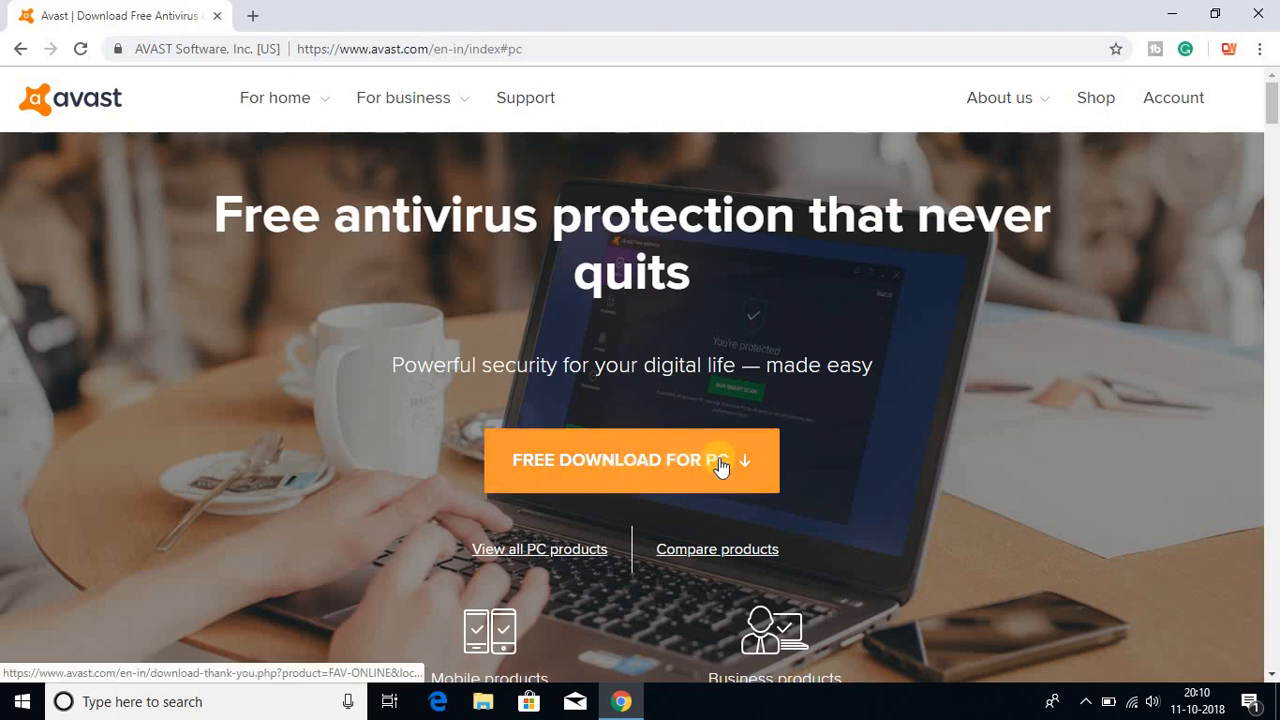
- Start downloading the Avast Free Antivirus installer with FREE DOWNLOAD FOR PC
{"action": "left_click", "coordinate": [620, 460]}
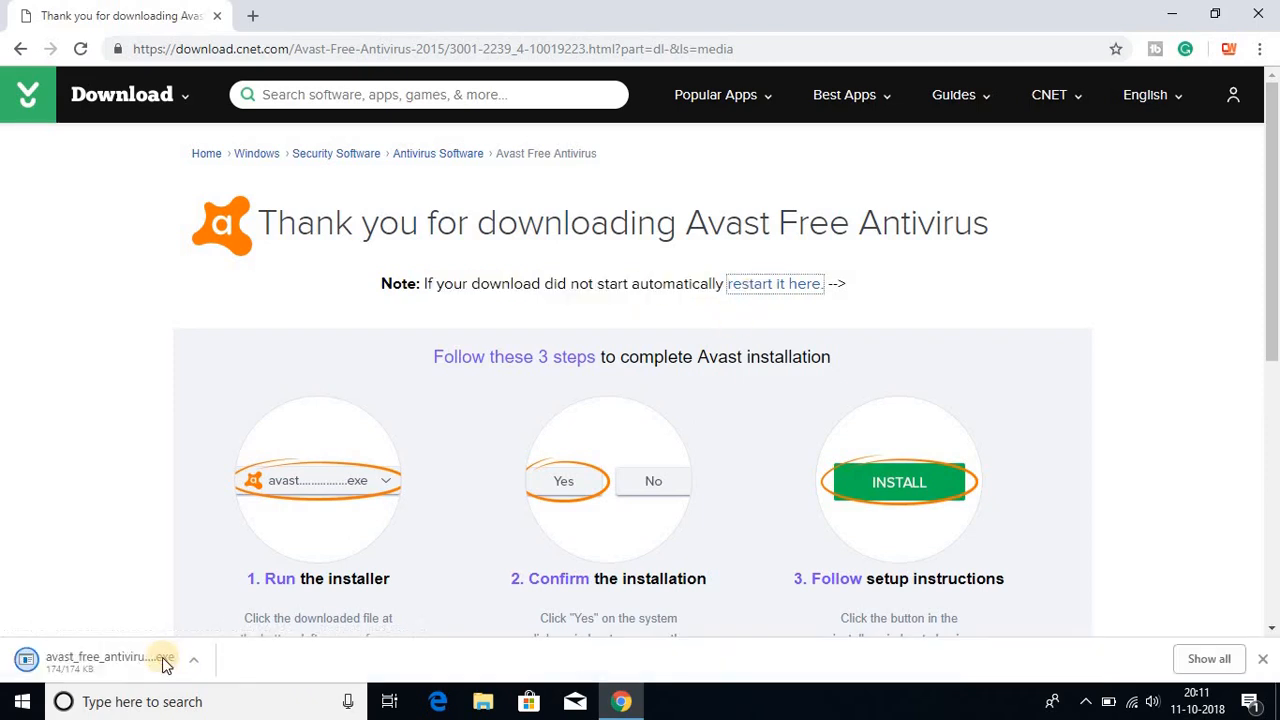
{"action": "mouse_move", "coordinate": [100, 662]}
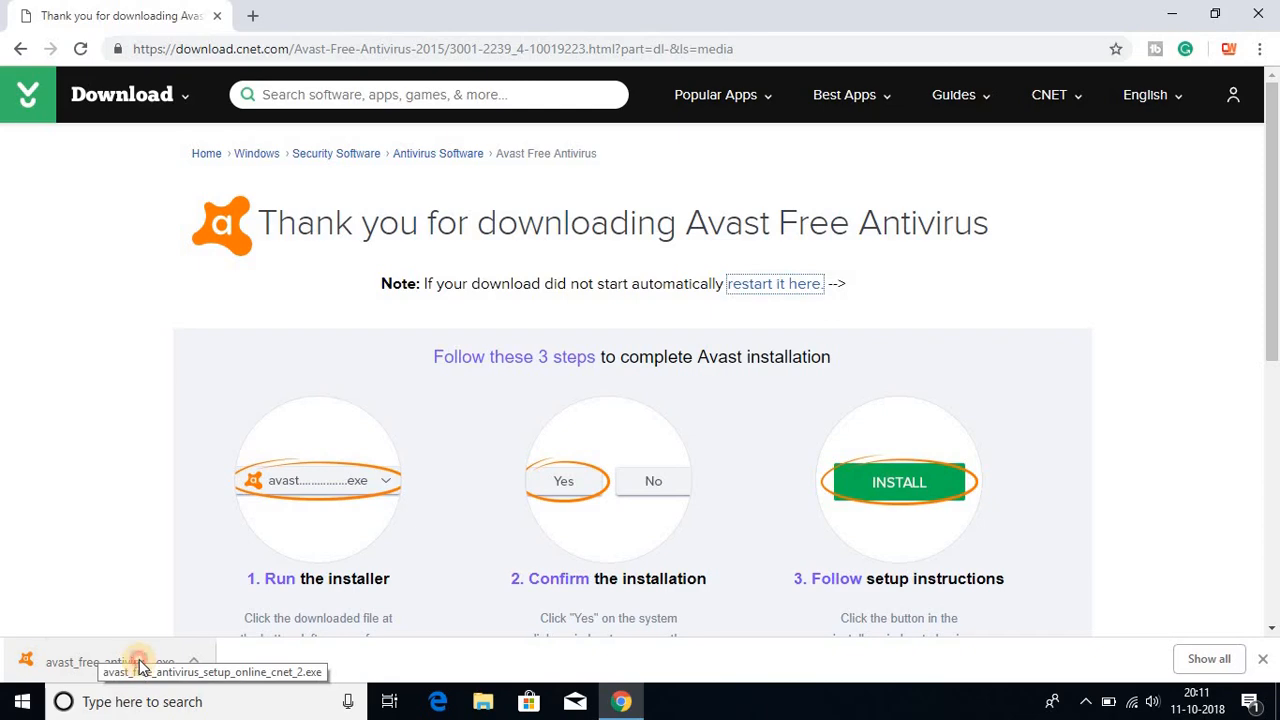
{"action": "mouse_move", "coordinate": [555, 490]}
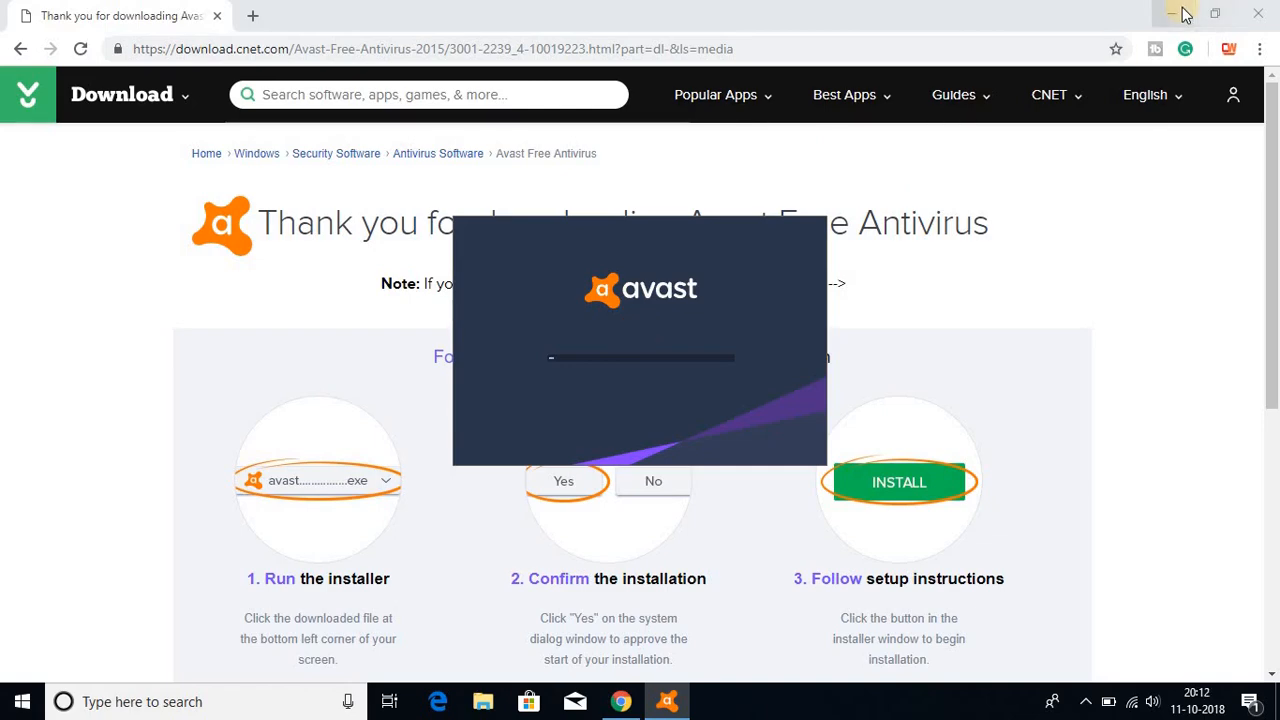
- Minimize Chrome and install Avast Free Antivirus from the setup window
{"action": "left_click", "coordinate": [1184, 14]}
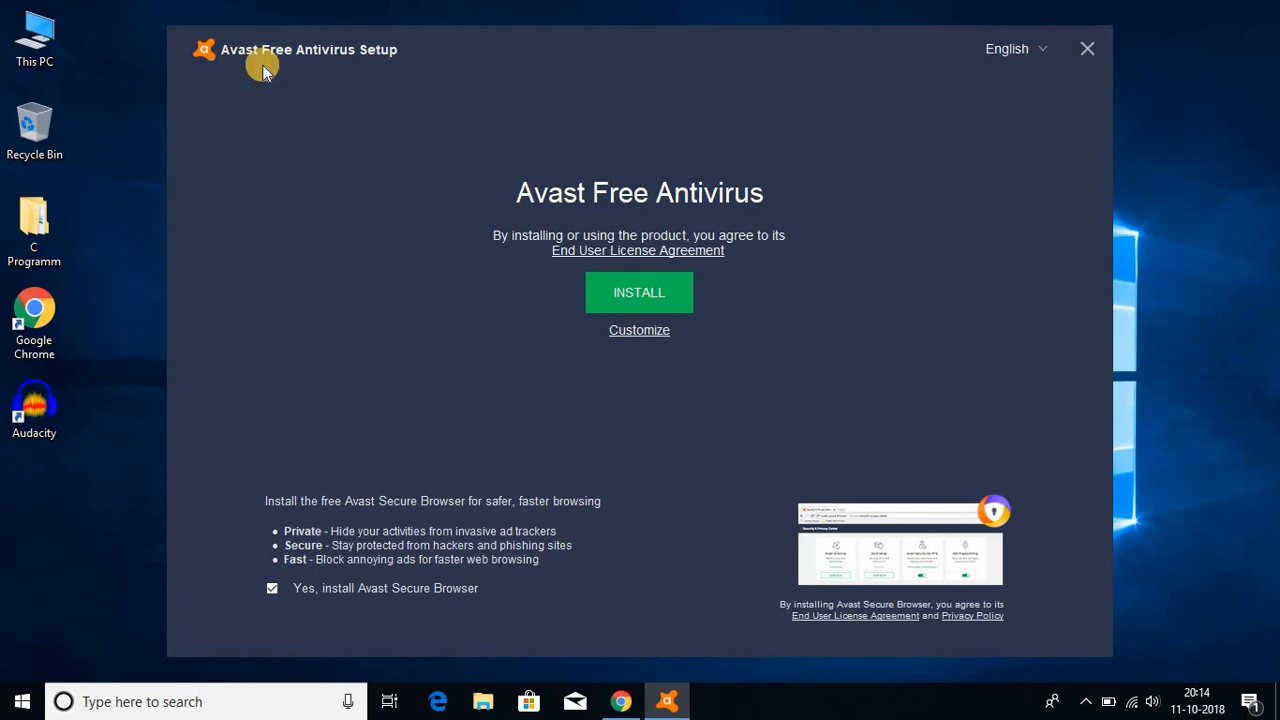
{"action": "mouse_move", "coordinate": [485, 138]}
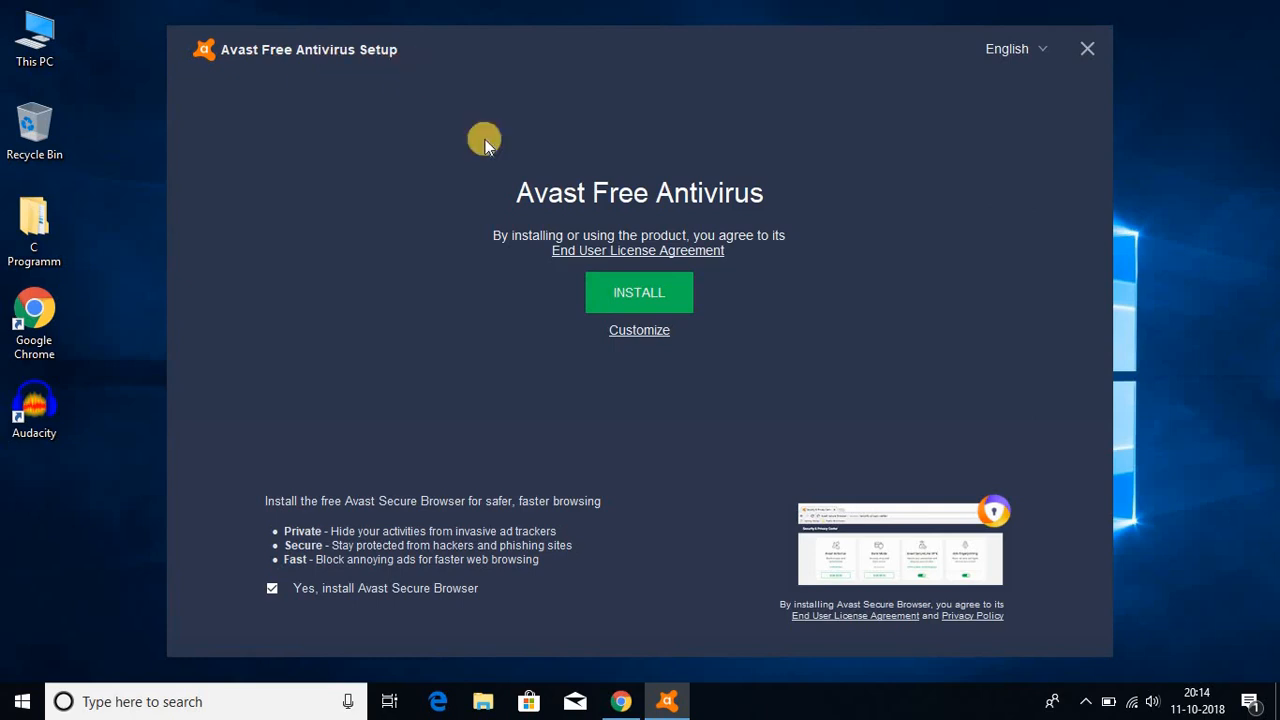
{"action": "mouse_move", "coordinate": [755, 203]}
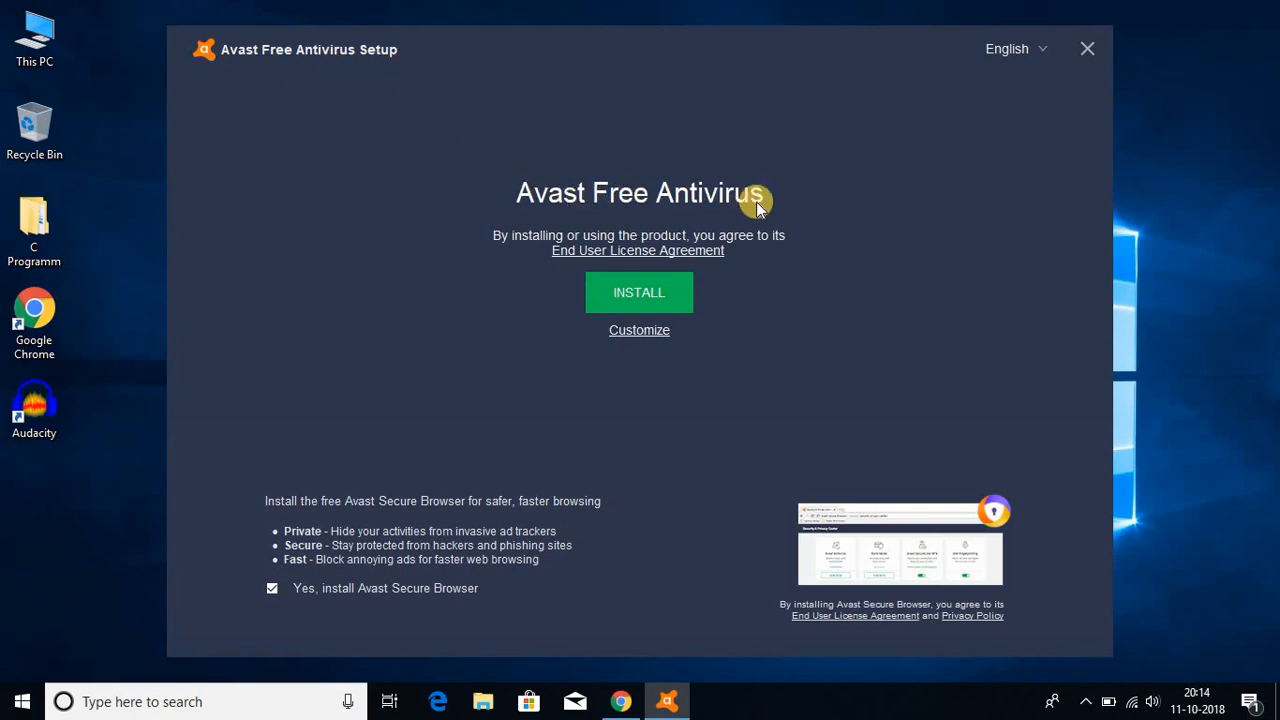
{"action": "mouse_move", "coordinate": [665, 300]}
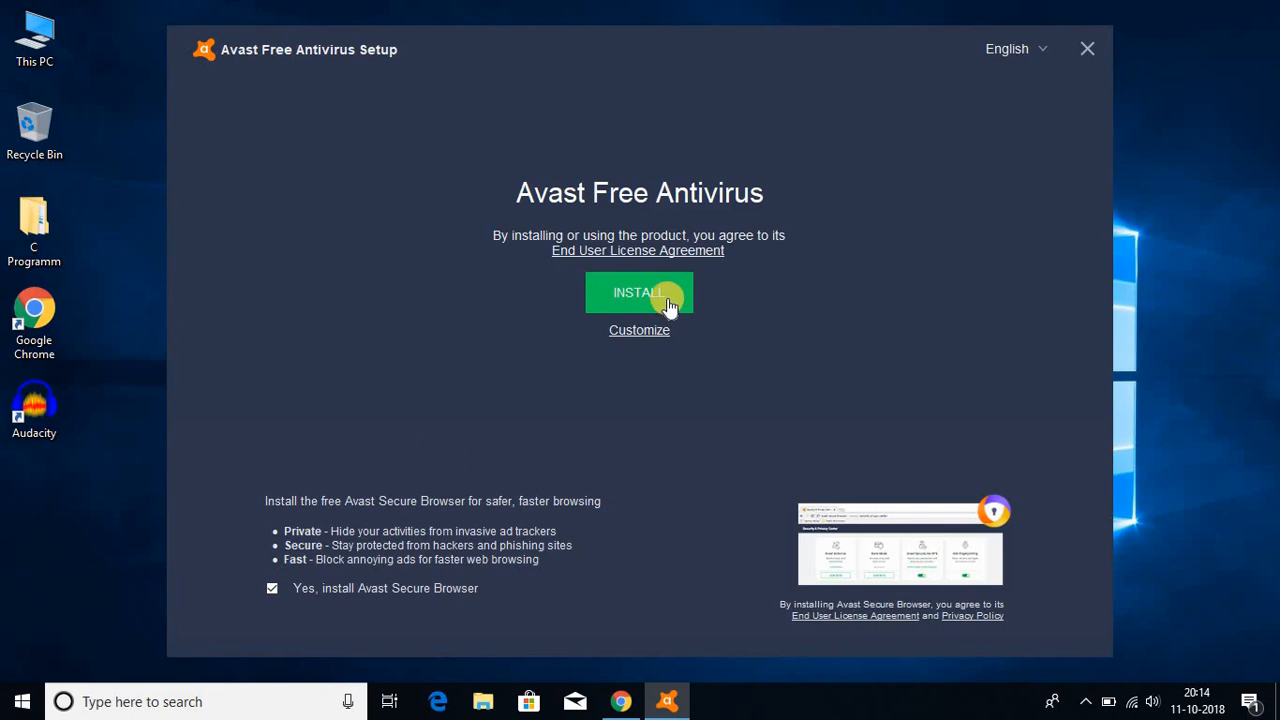
{"action": "left_click", "coordinate": [639, 292]}
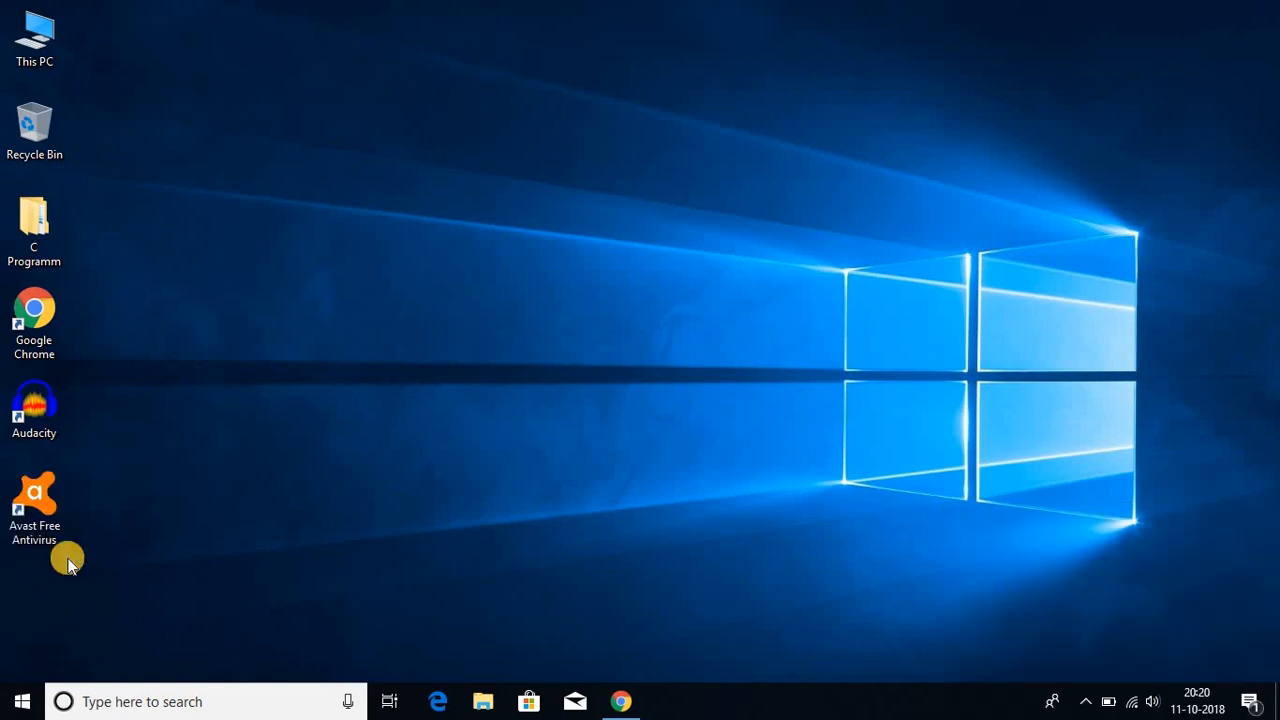
- Launch Avast from its desktop shortcut and continue past 'You're protected!'
{"action": "left_click", "coordinate": [34, 497]}
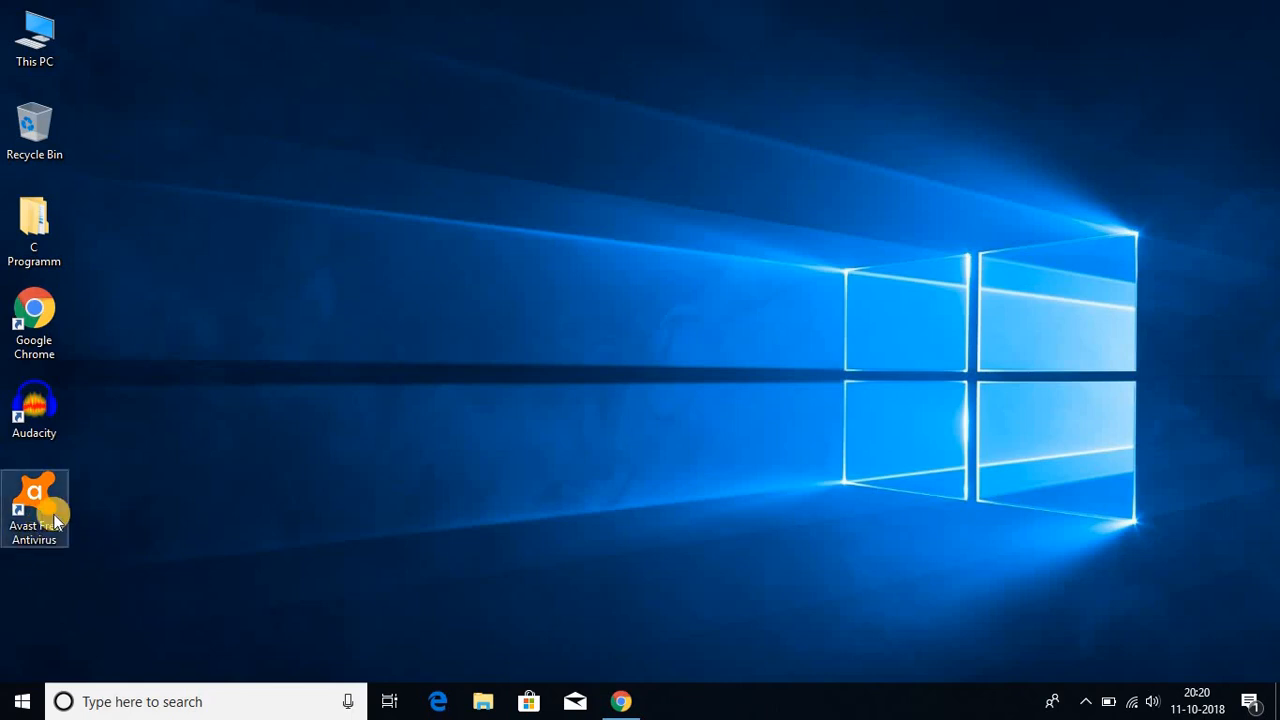
{"action": "double_click", "coordinate": [34, 507]}
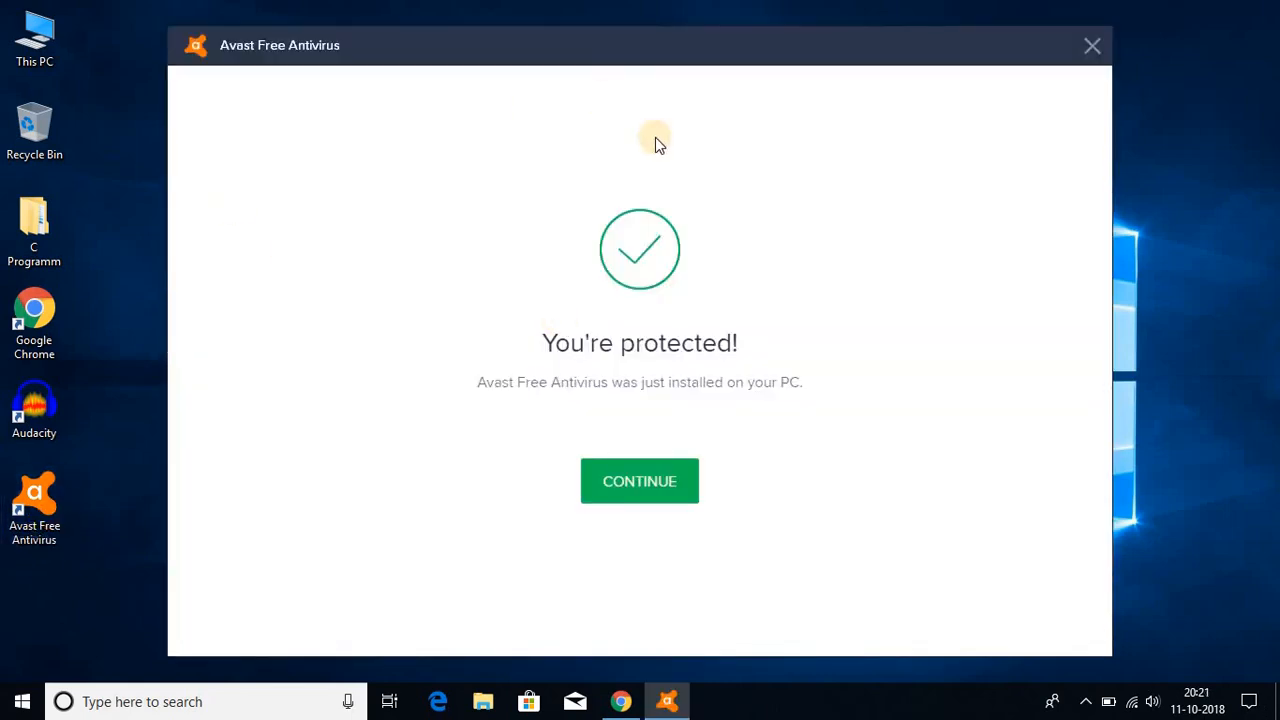
{"action": "mouse_move", "coordinate": [538, 97]}
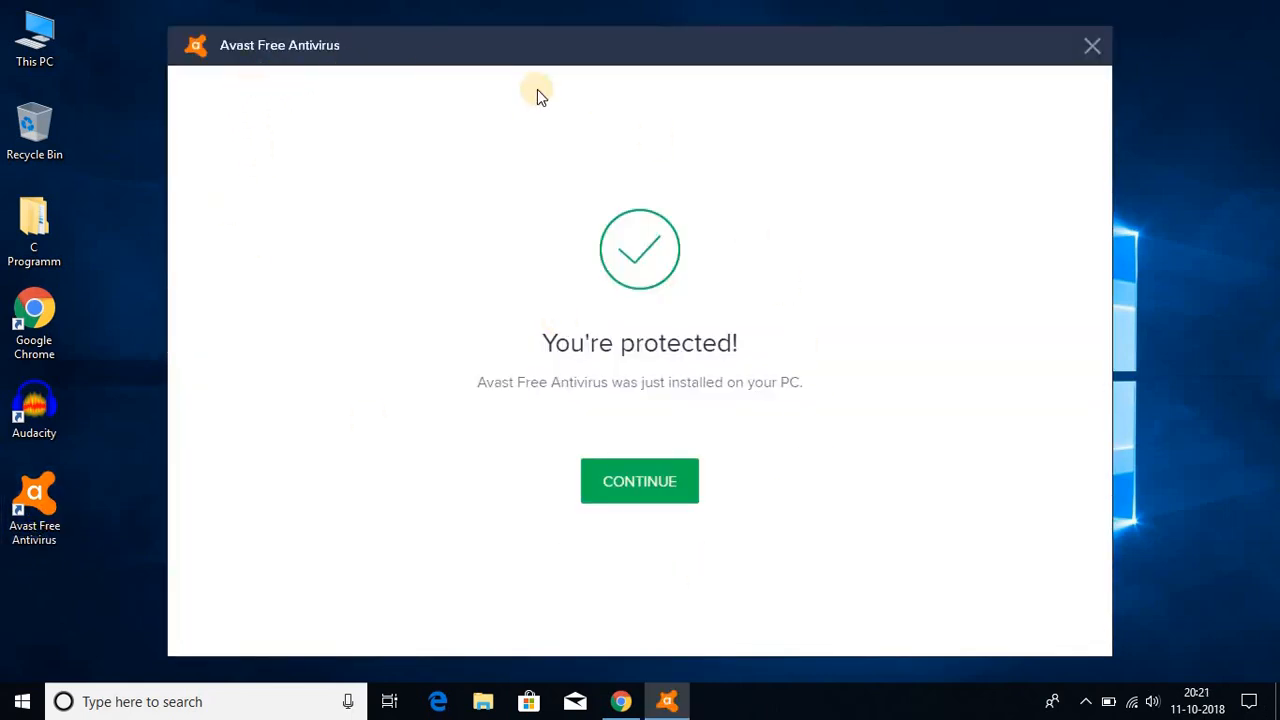
{"action": "mouse_move", "coordinate": [700, 363]}
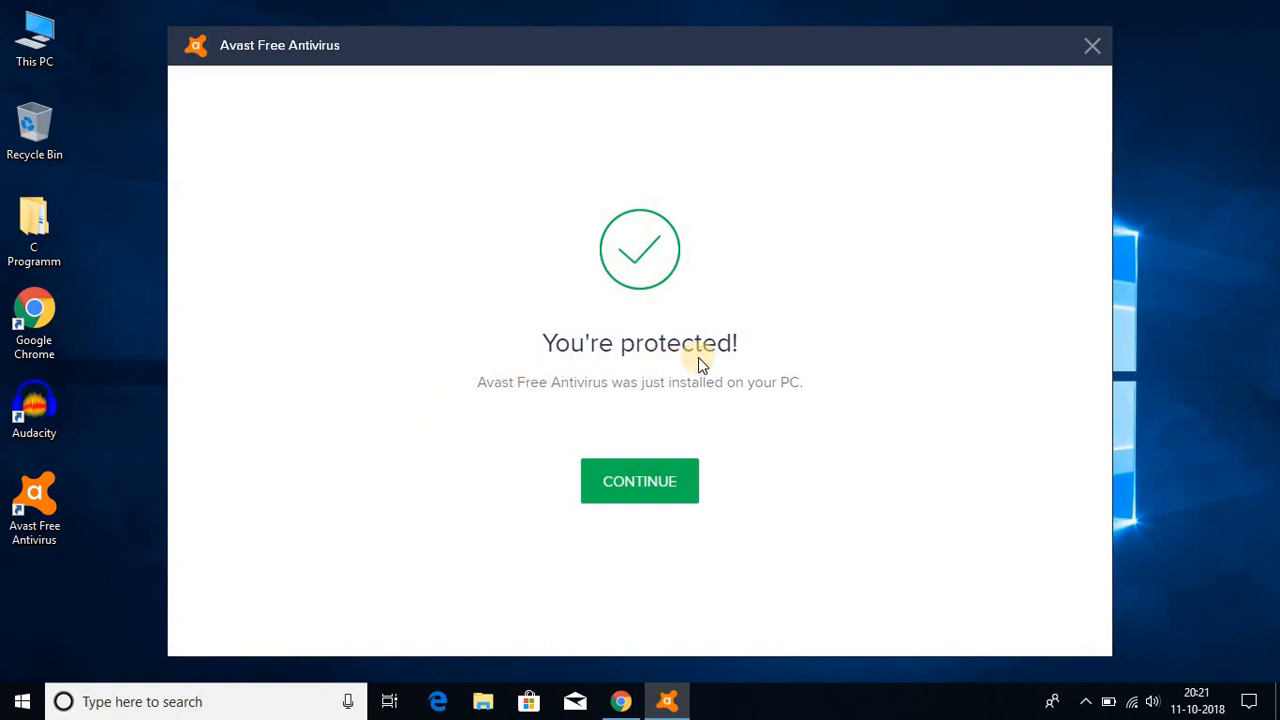
{"action": "mouse_move", "coordinate": [715, 388]}
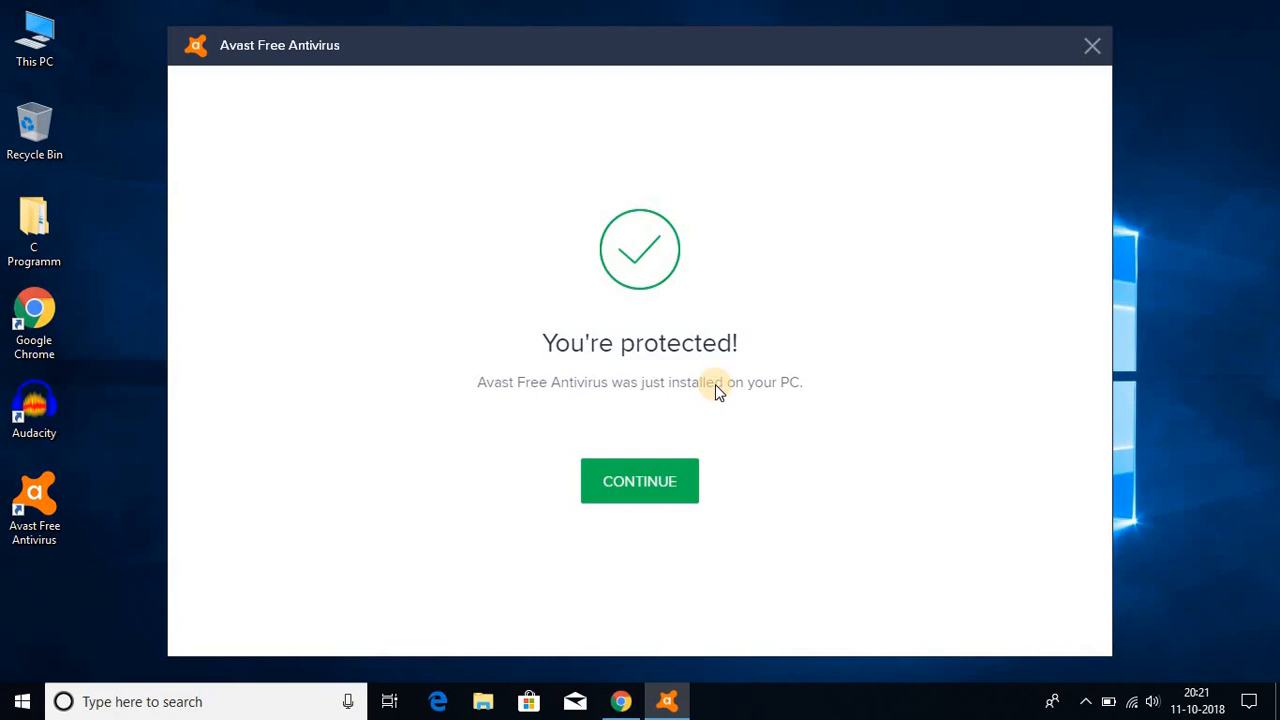
{"action": "left_click", "coordinate": [639, 481]}
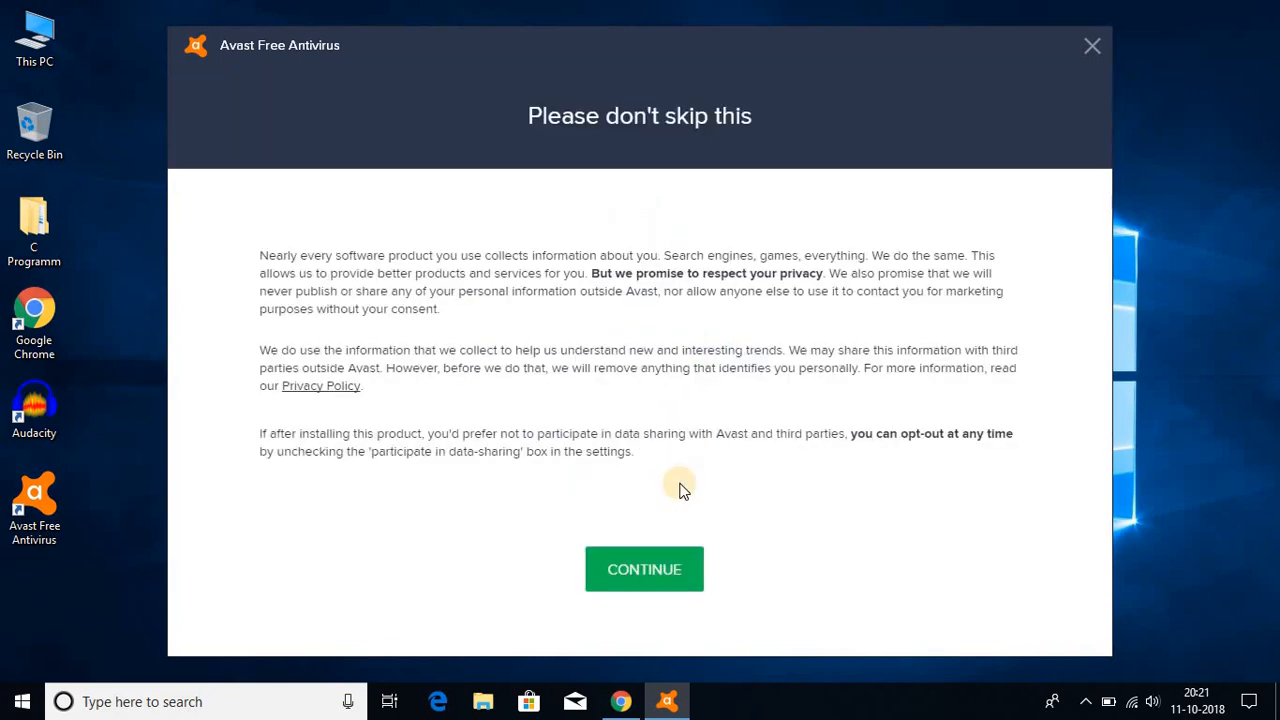
{"action": "mouse_move", "coordinate": [668, 467]}
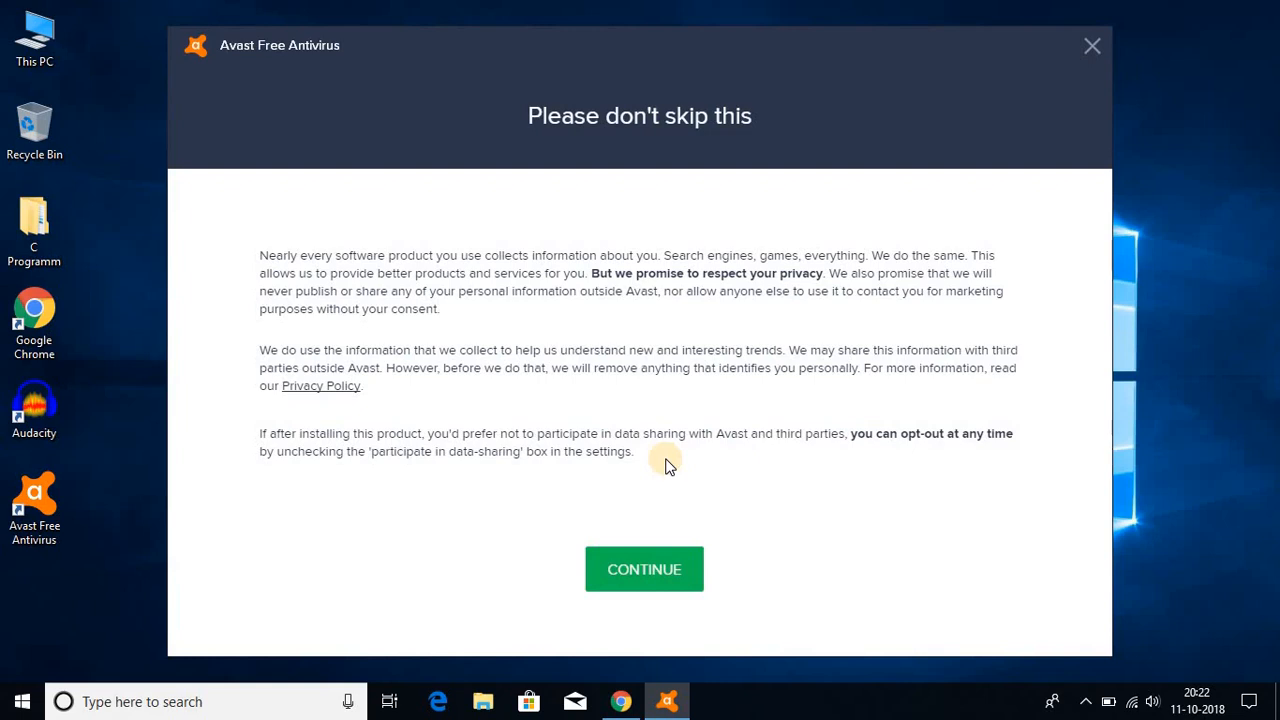
- Acknowledge the data-sharing notice, decline Android protection, and choose Recommend Avast
{"action": "left_click", "coordinate": [644, 569]}
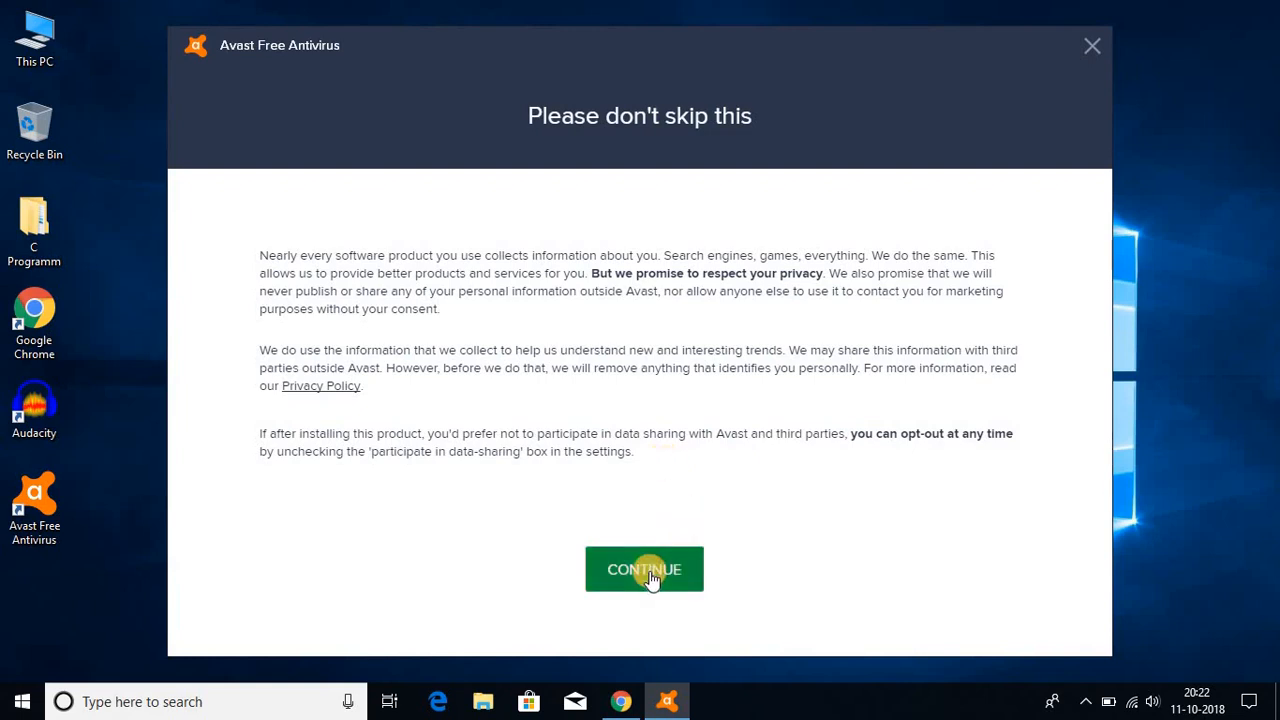
{"action": "left_click", "coordinate": [644, 569]}
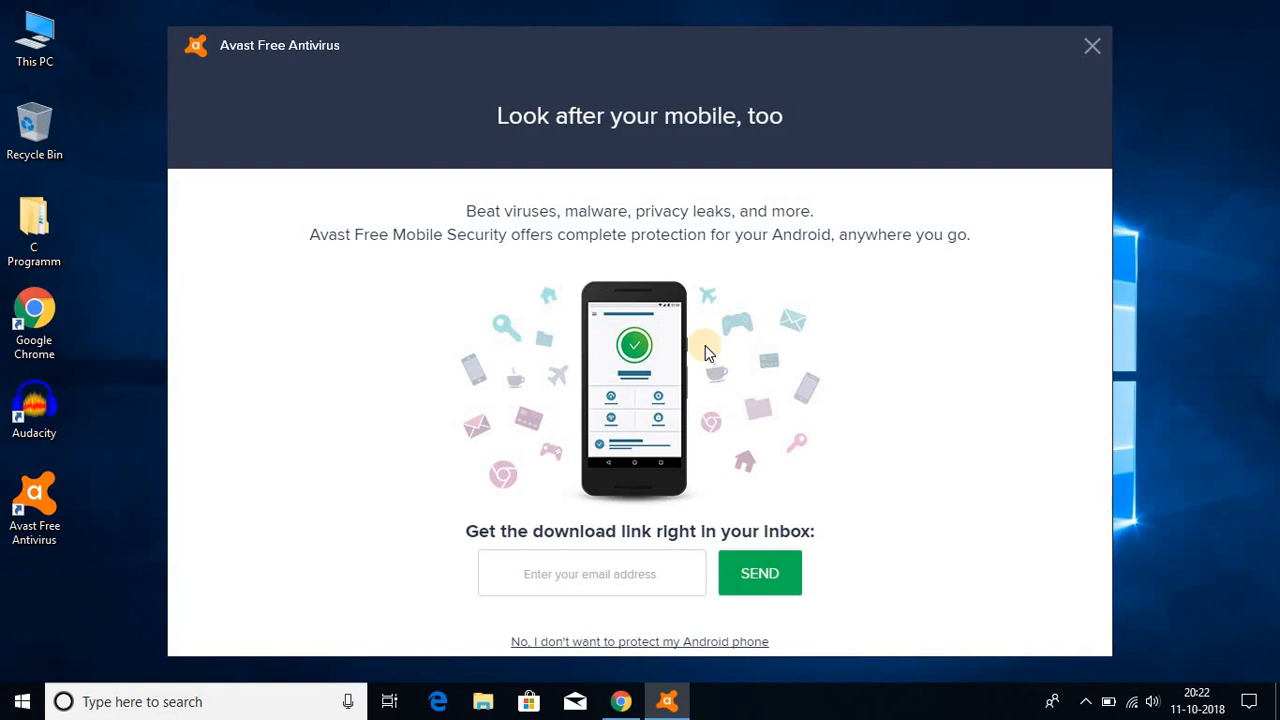
{"action": "mouse_move", "coordinate": [735, 478]}
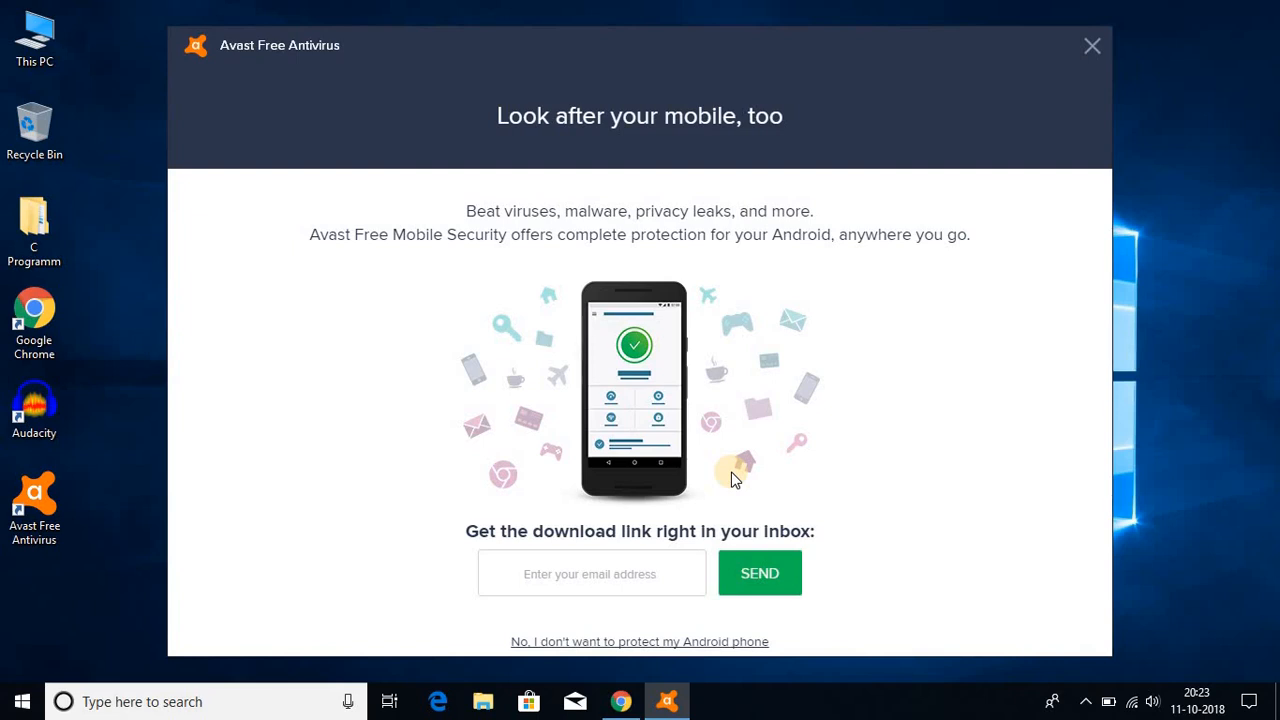
{"action": "mouse_move", "coordinate": [595, 645]}
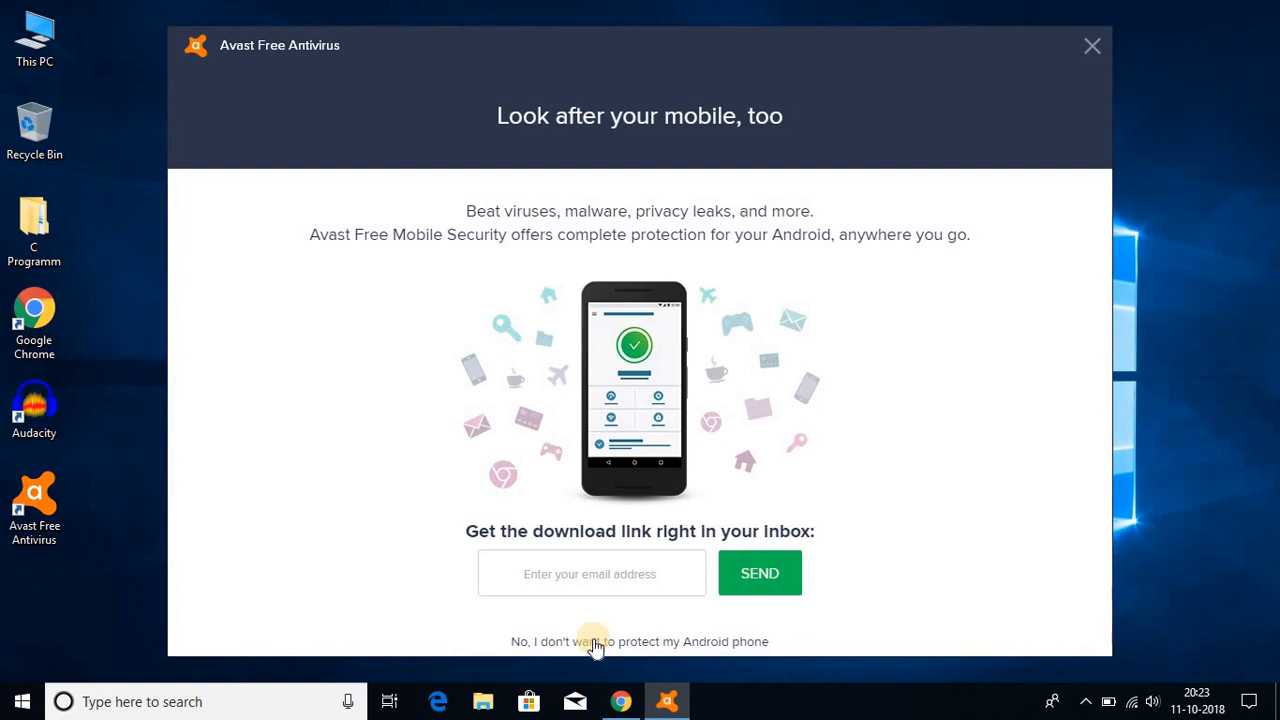
{"action": "left_click", "coordinate": [639, 641]}
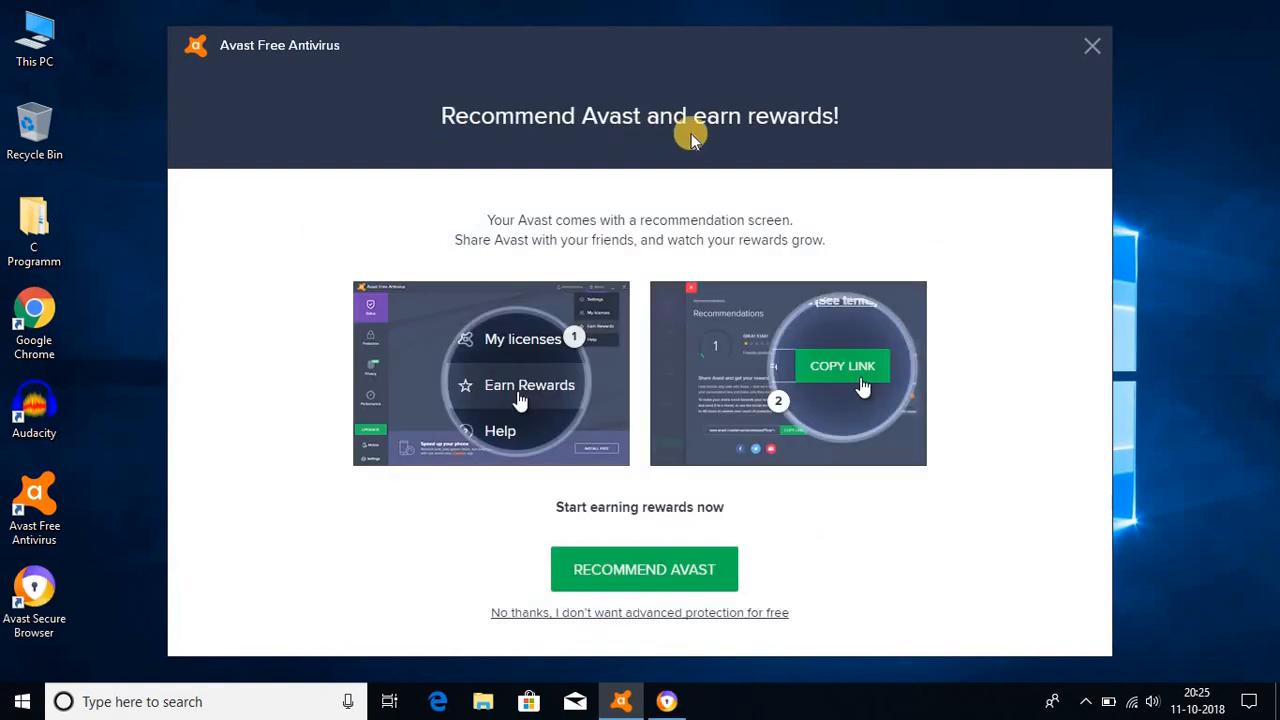
{"action": "mouse_move", "coordinate": [830, 245]}
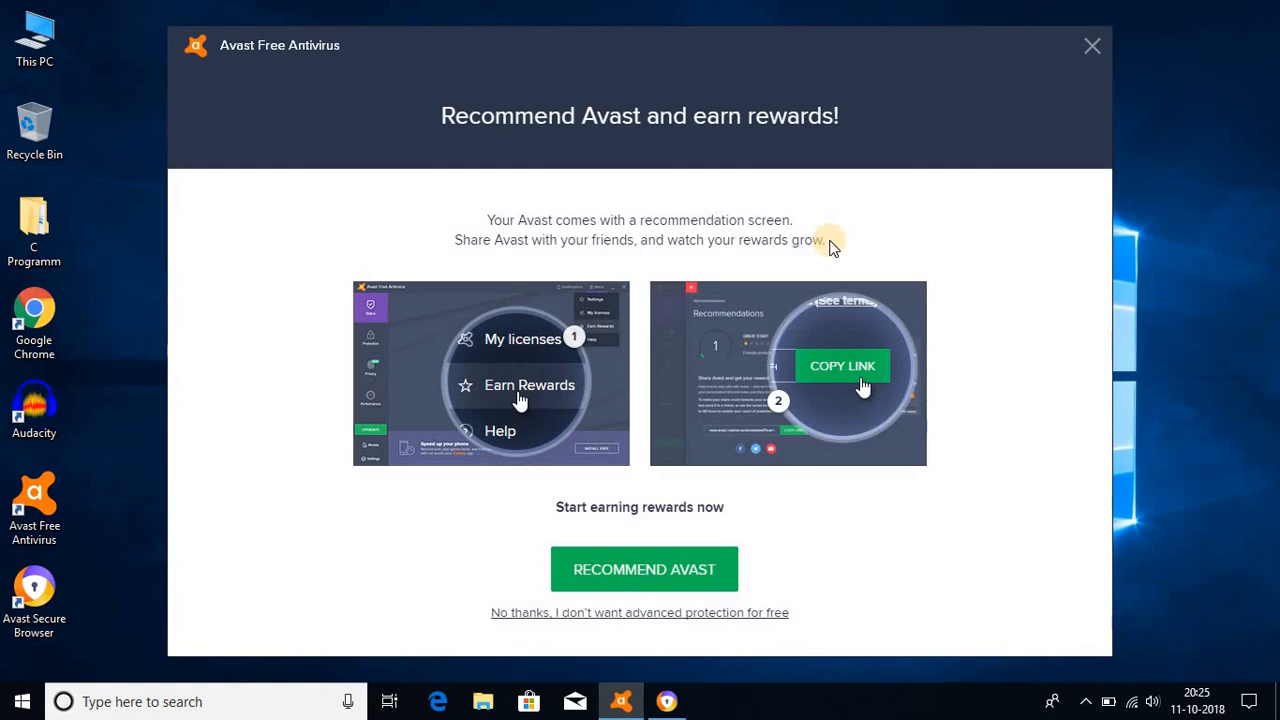
{"action": "mouse_move", "coordinate": [588, 580]}
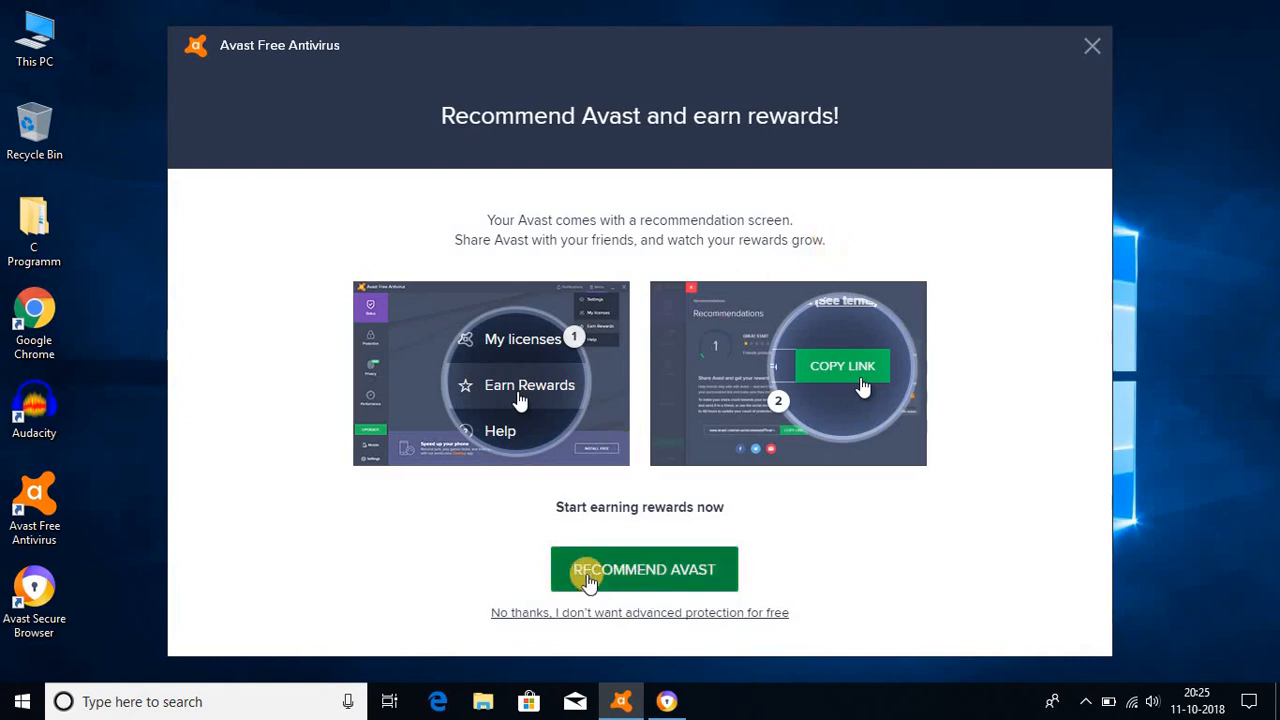
{"action": "left_click", "coordinate": [643, 569]}
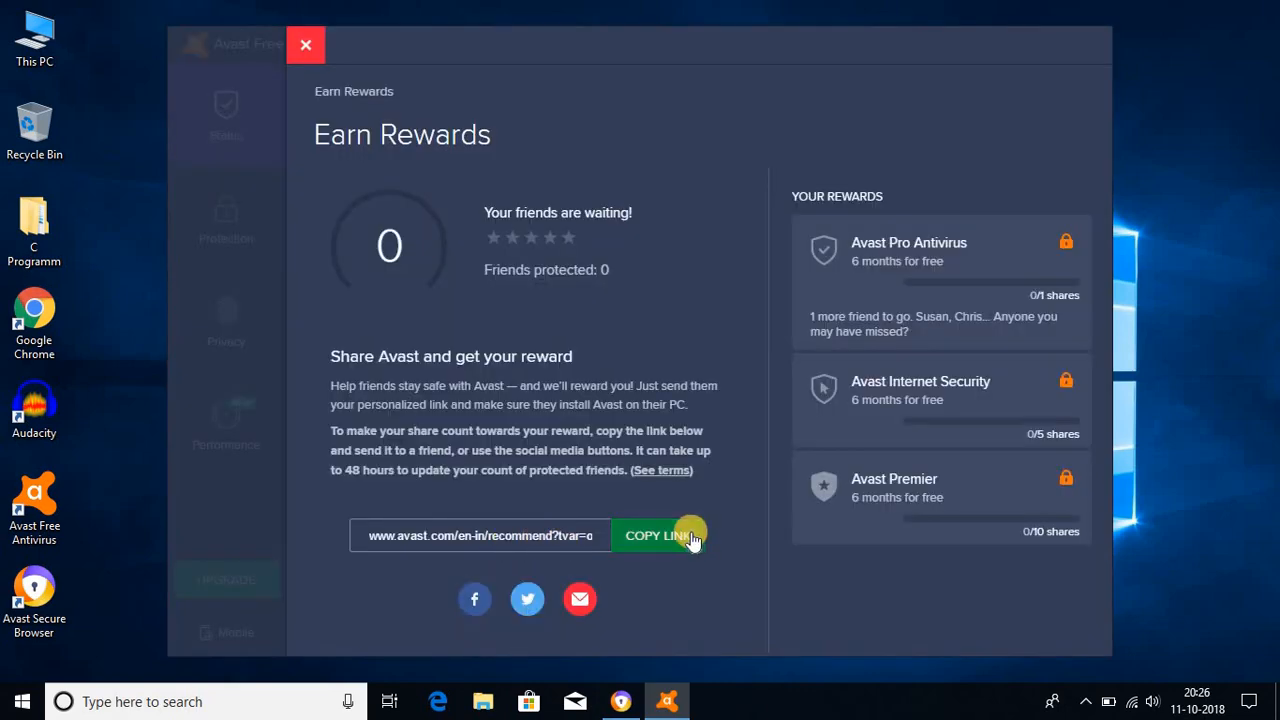
- Copy the personal referral link from the Earn Rewards page
{"action": "left_click", "coordinate": [659, 535]}
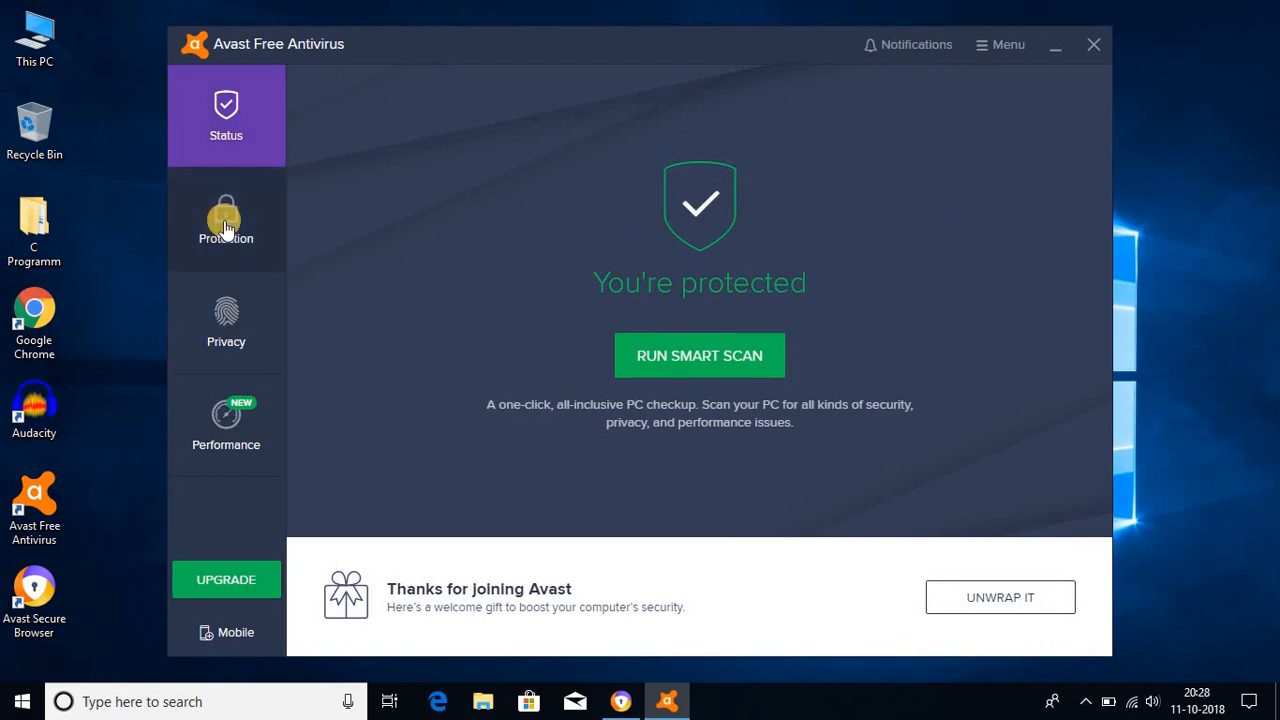
{"action": "left_click", "coordinate": [226, 218]}
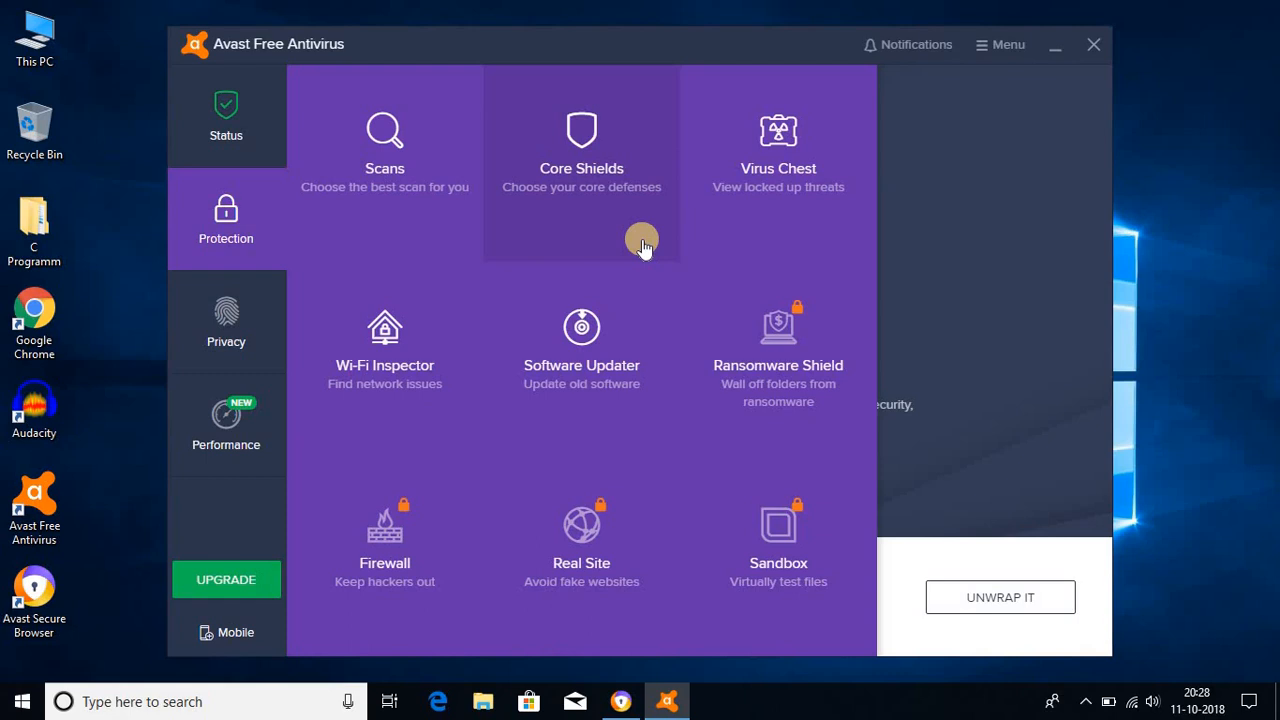
{"action": "mouse_move", "coordinate": [385, 555]}
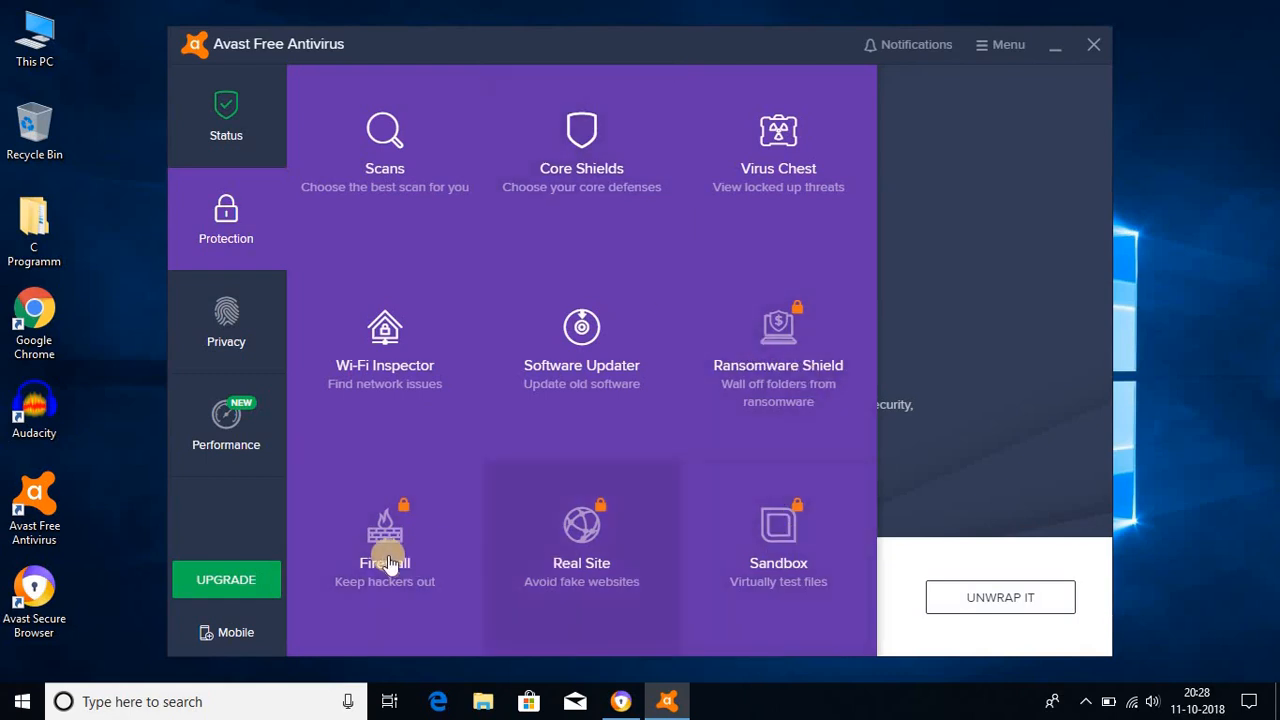
{"action": "mouse_move", "coordinate": [760, 555]}
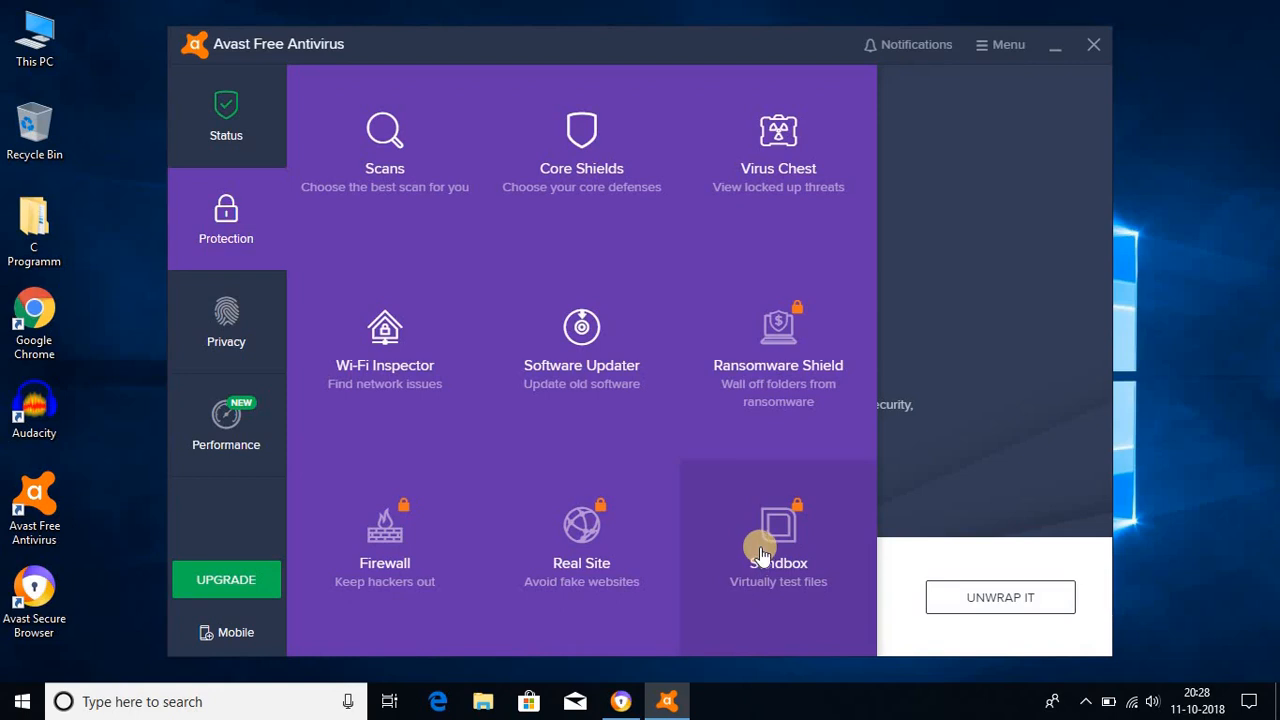
{"action": "mouse_move", "coordinate": [770, 390]}
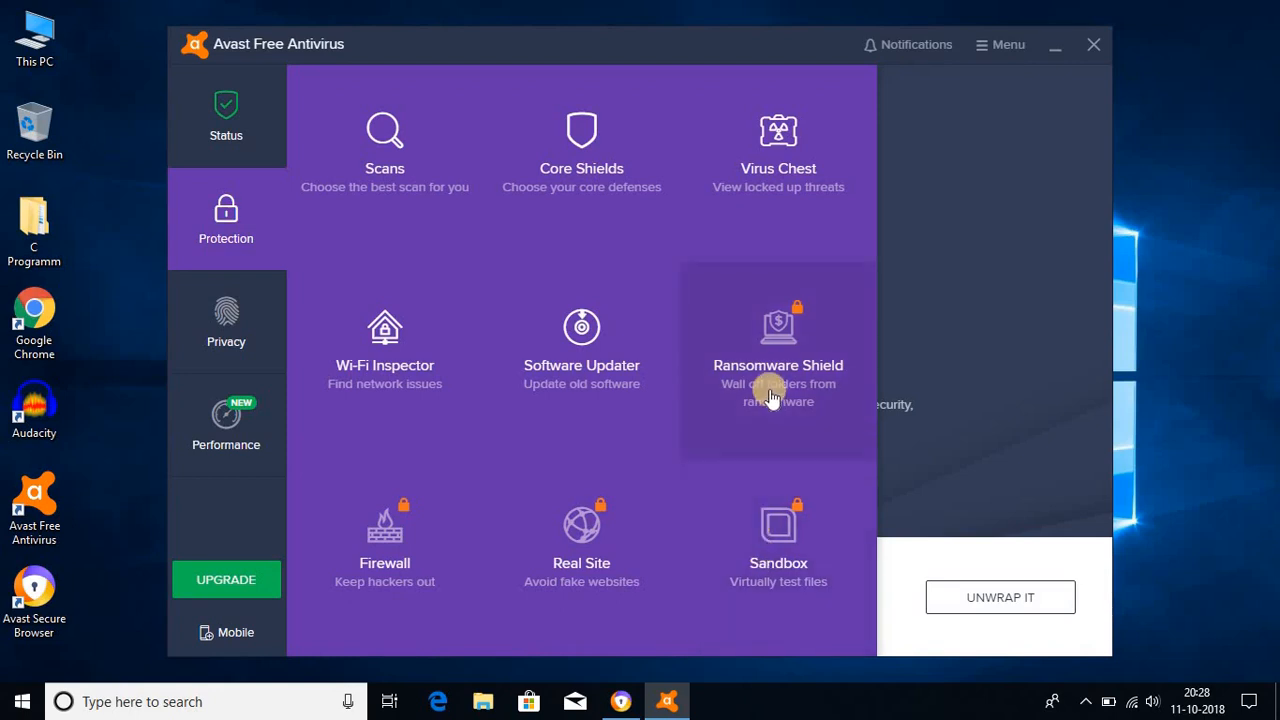
{"action": "mouse_move", "coordinate": [782, 535]}
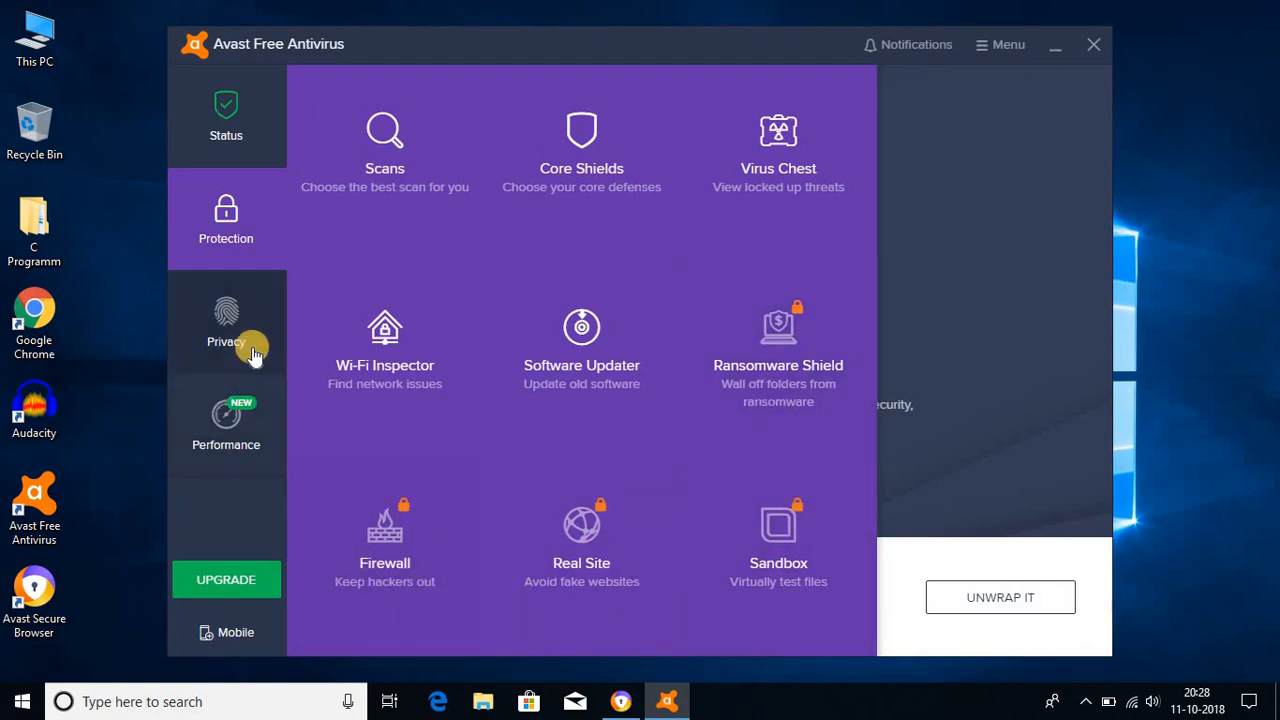
{"action": "left_click", "coordinate": [226, 322]}
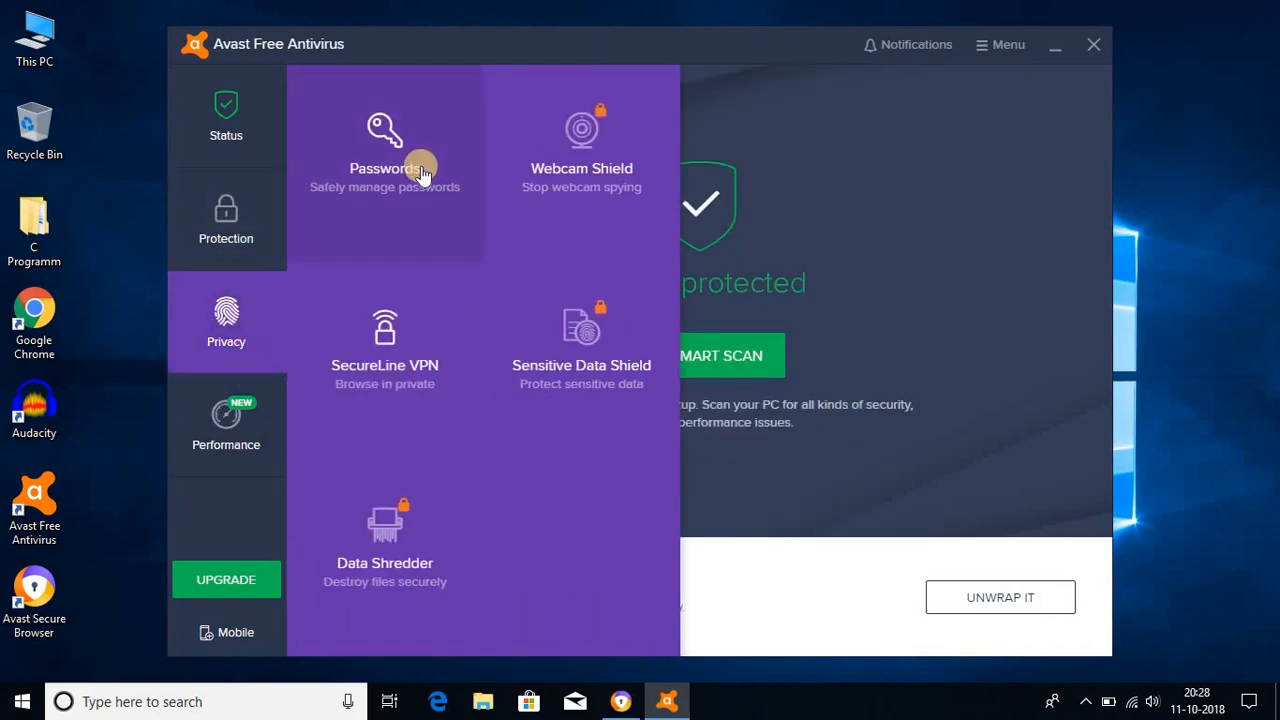
{"action": "mouse_move", "coordinate": [390, 400]}
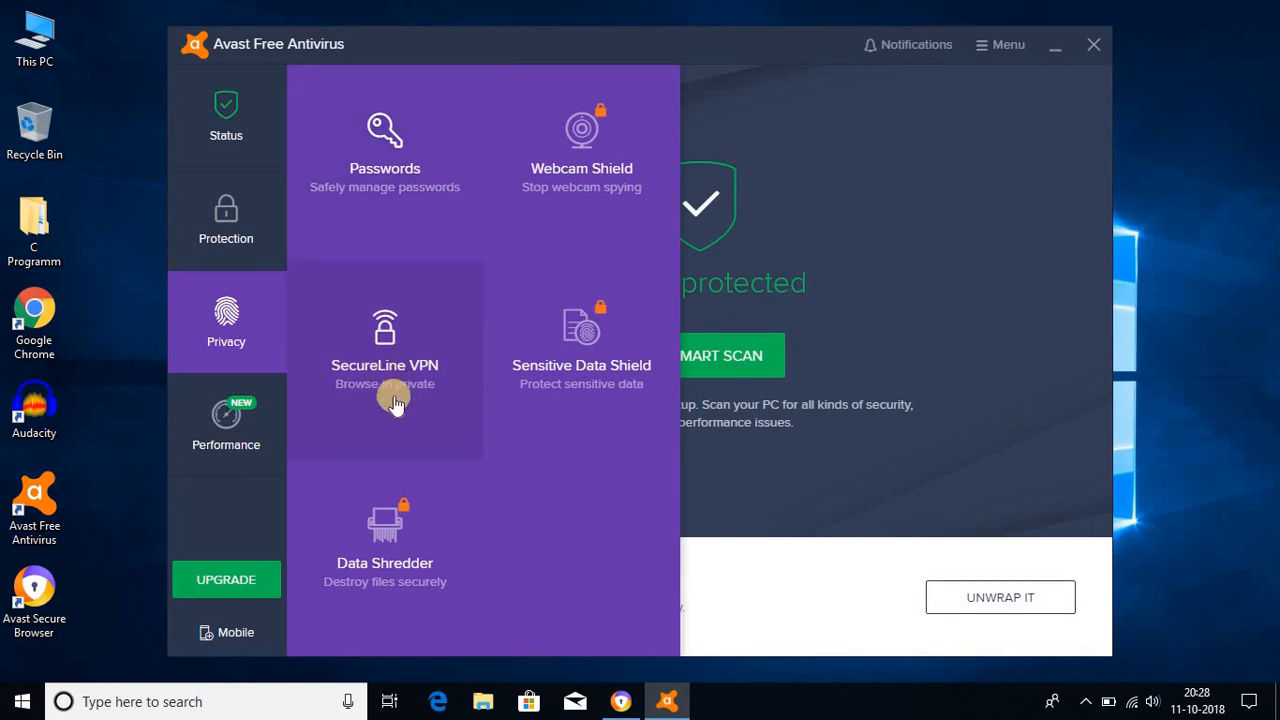
{"action": "mouse_move", "coordinate": [360, 535]}
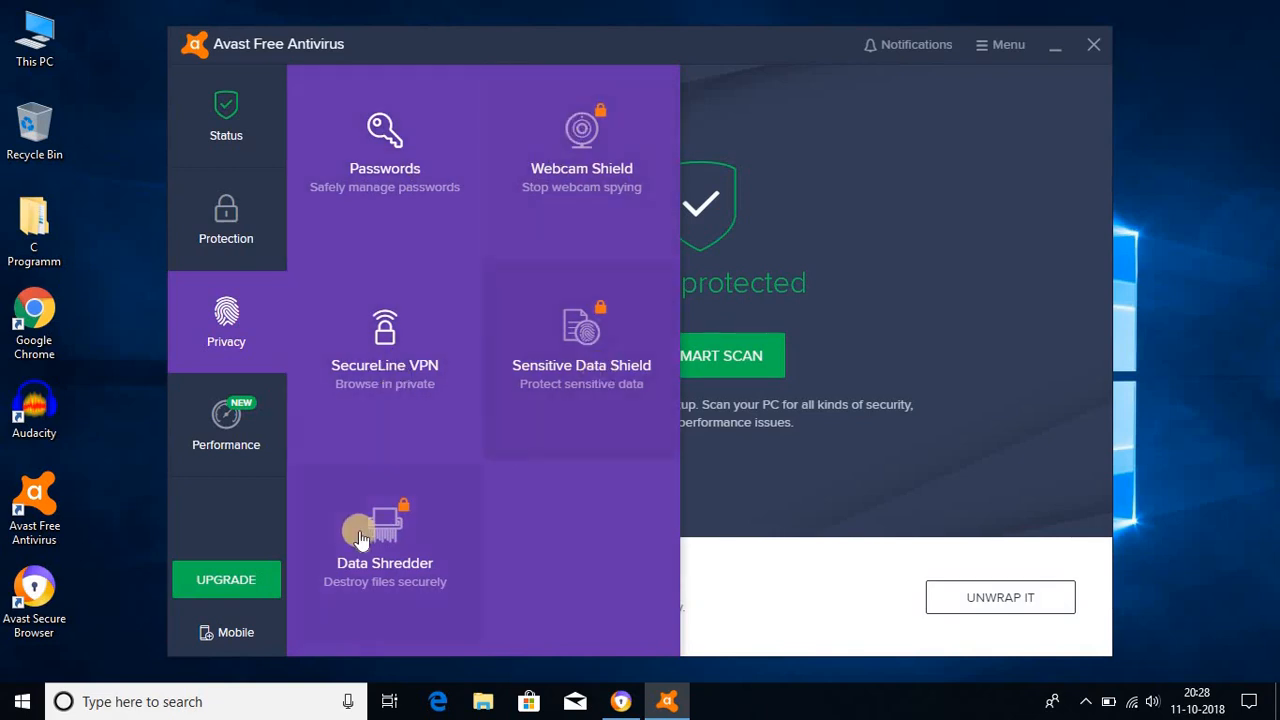
{"action": "mouse_move", "coordinate": [384, 540]}
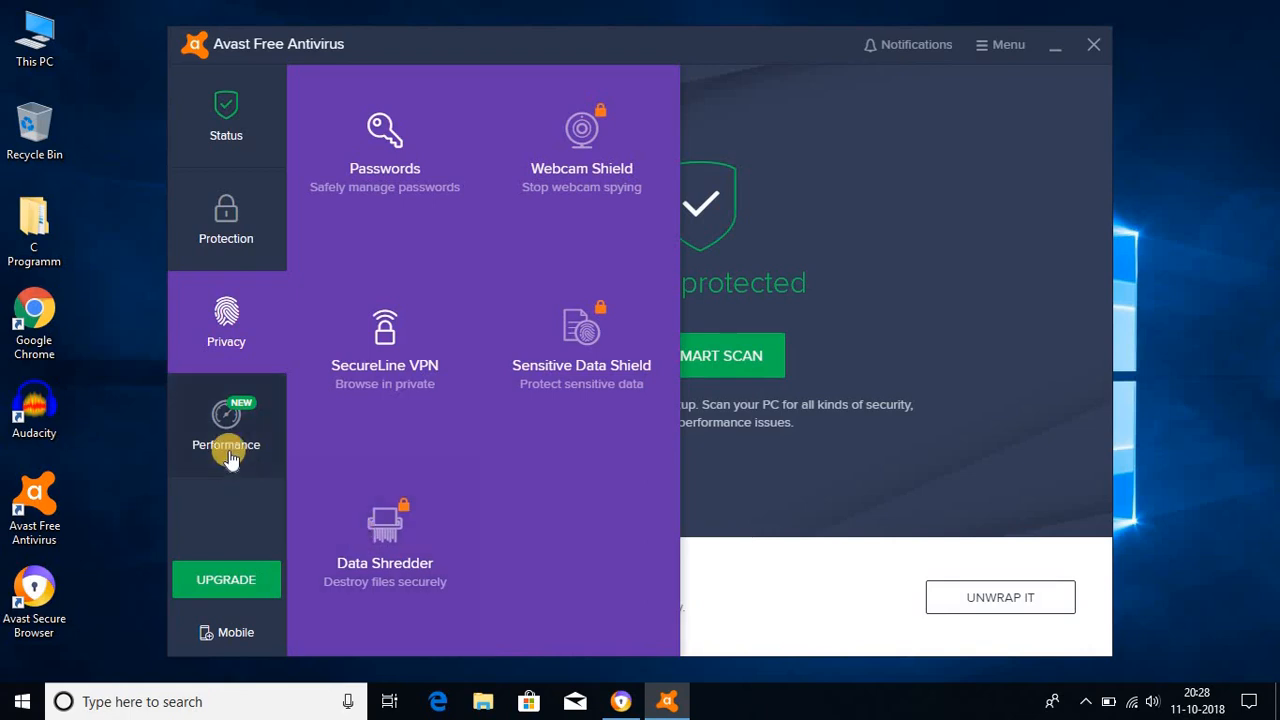
{"action": "left_click", "coordinate": [226, 425]}
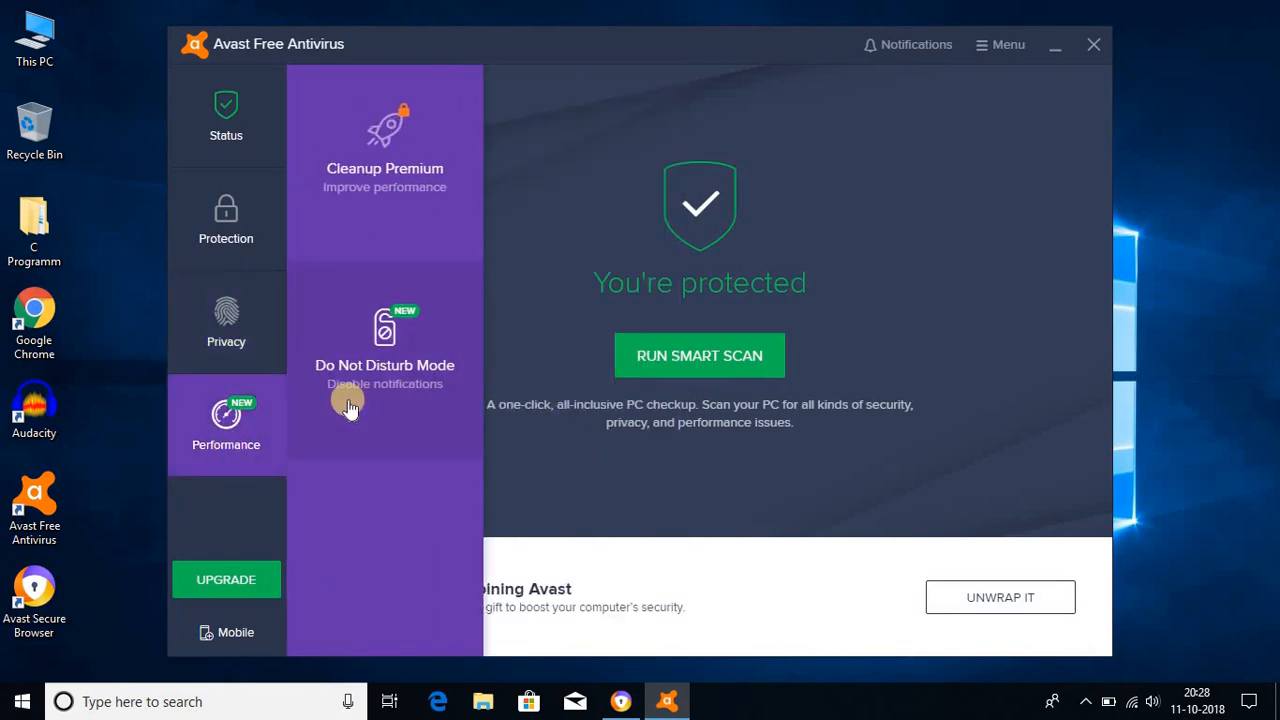
{"action": "mouse_move", "coordinate": [340, 175]}
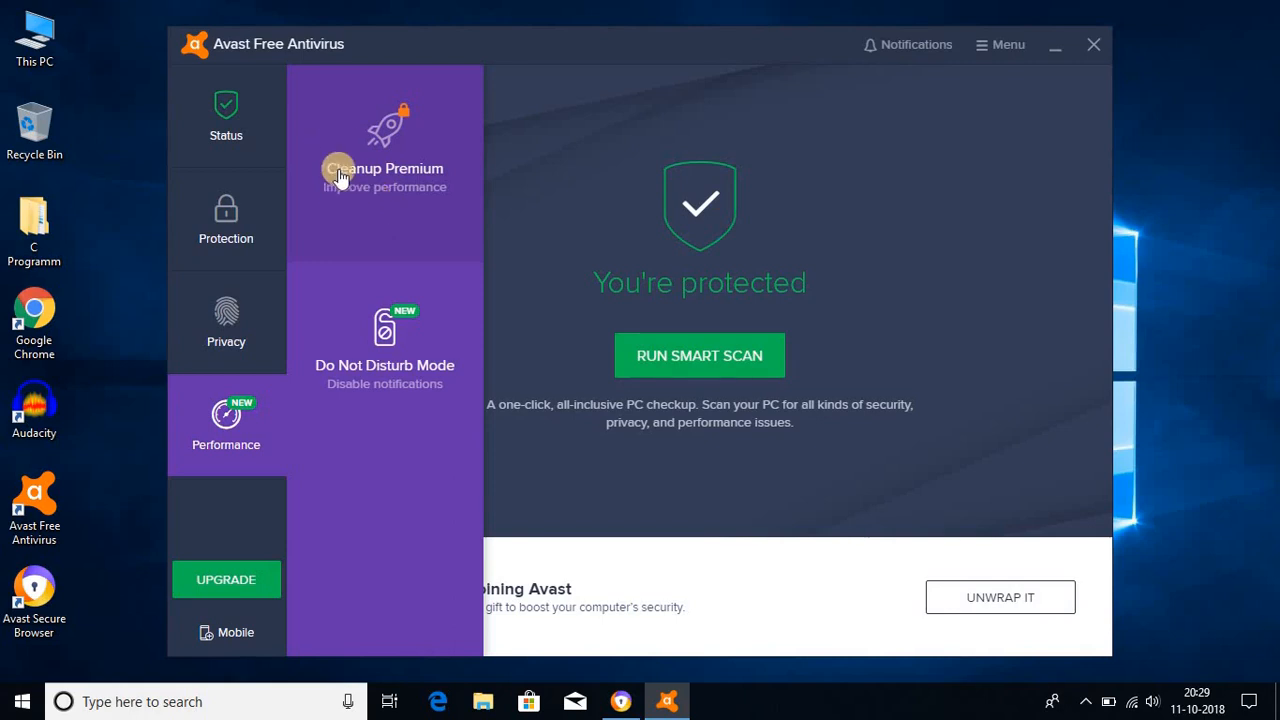
{"action": "mouse_move", "coordinate": [362, 153]}
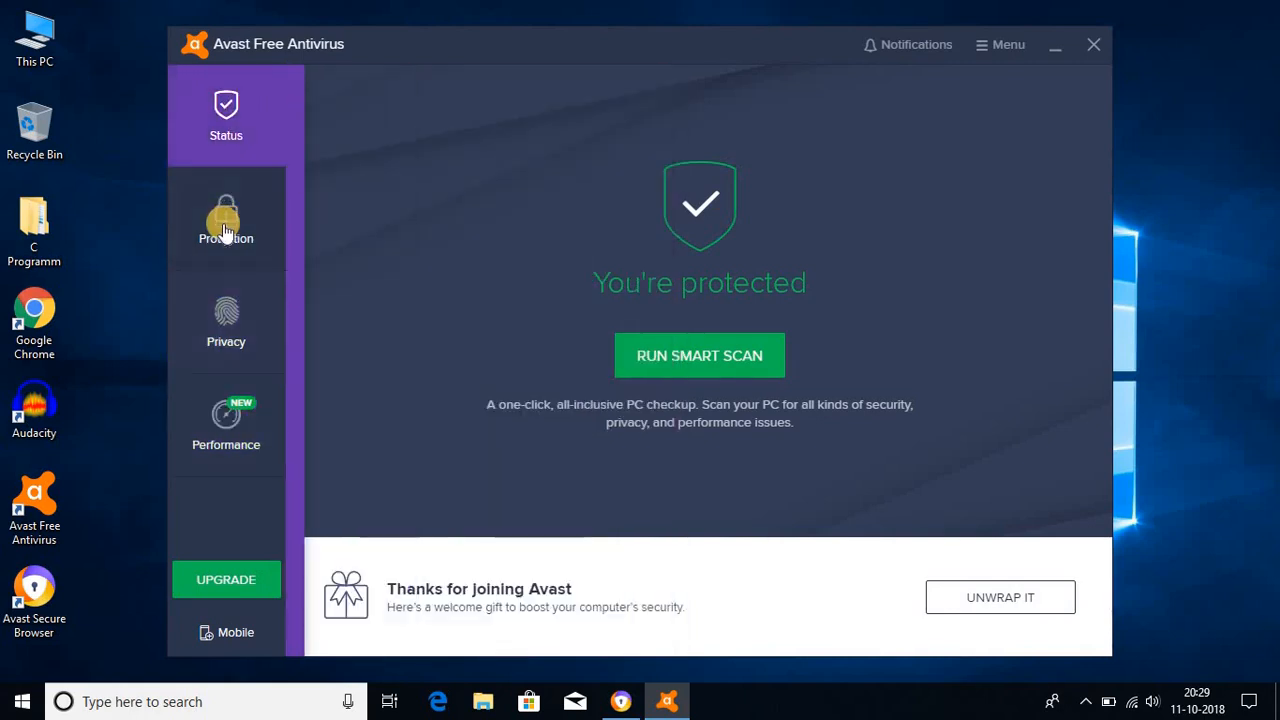
{"action": "left_click", "coordinate": [226, 320]}
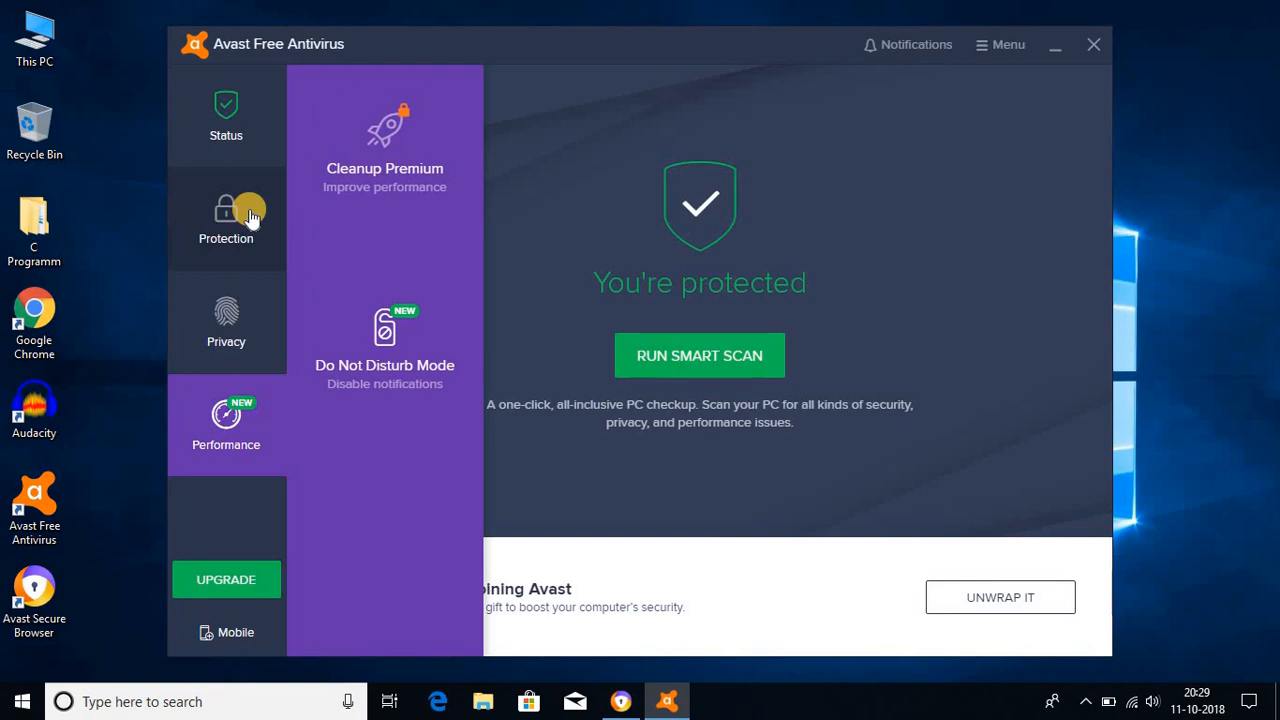
- Go to Protection > Scans and launch the Full Virus Scan
{"action": "left_click", "coordinate": [226, 218]}
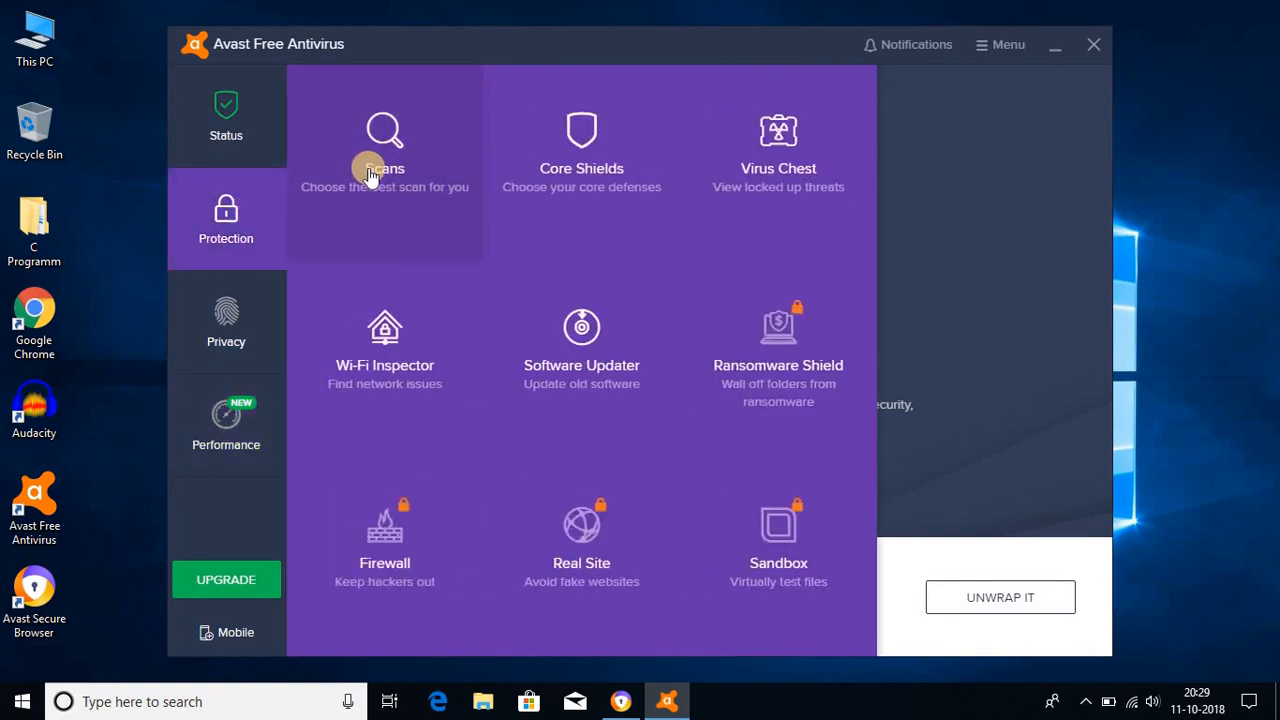
{"action": "left_click", "coordinate": [384, 150]}
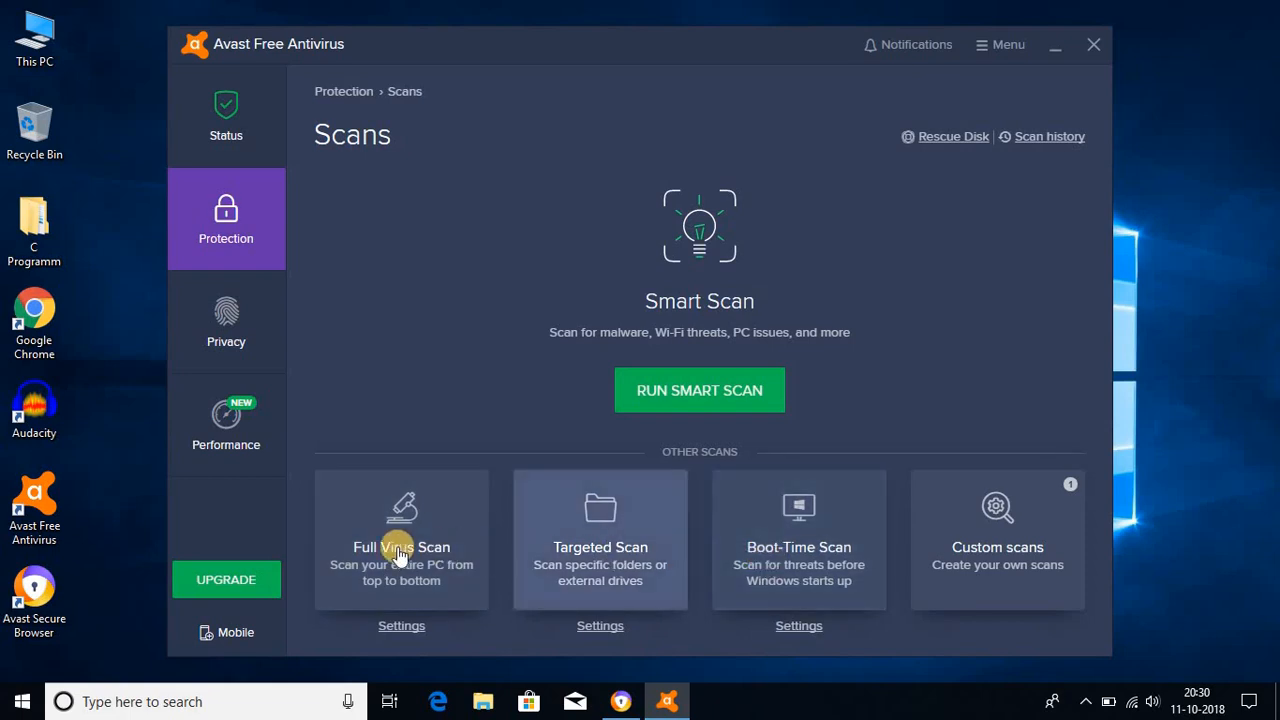
{"action": "mouse_move", "coordinate": [997, 533]}
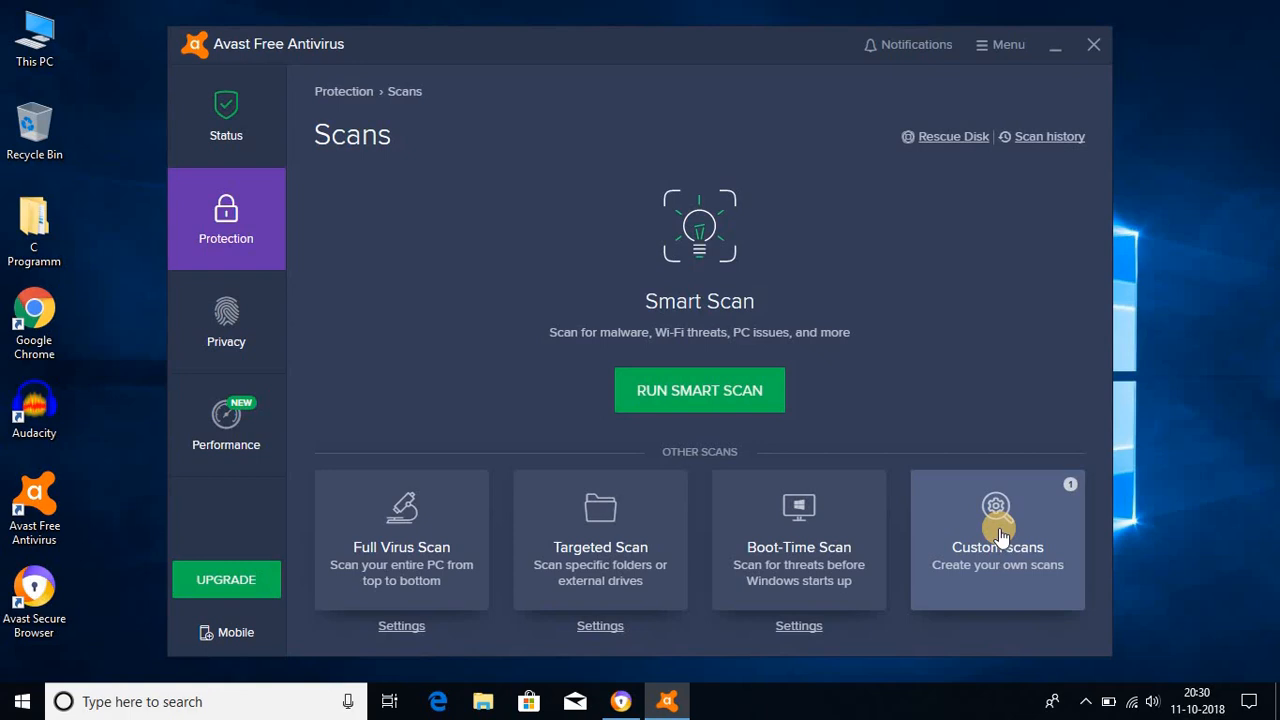
{"action": "mouse_move", "coordinate": [401, 565]}
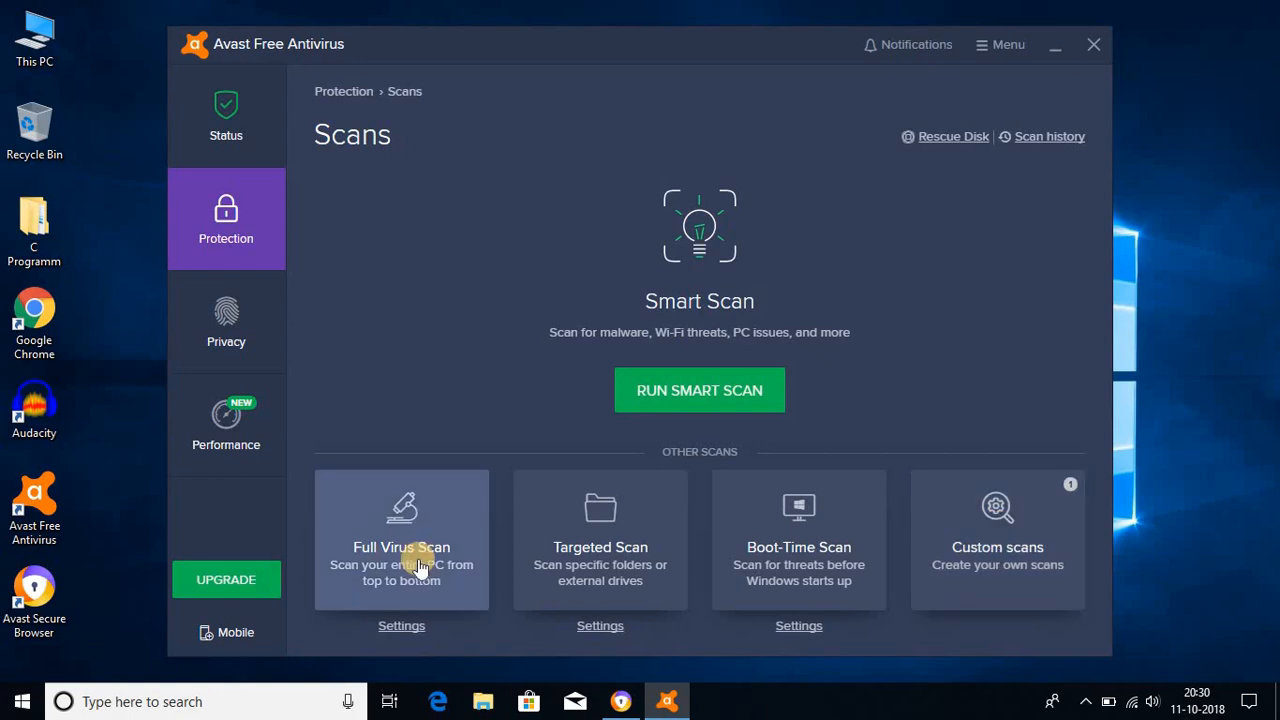
{"action": "left_click", "coordinate": [401, 540]}
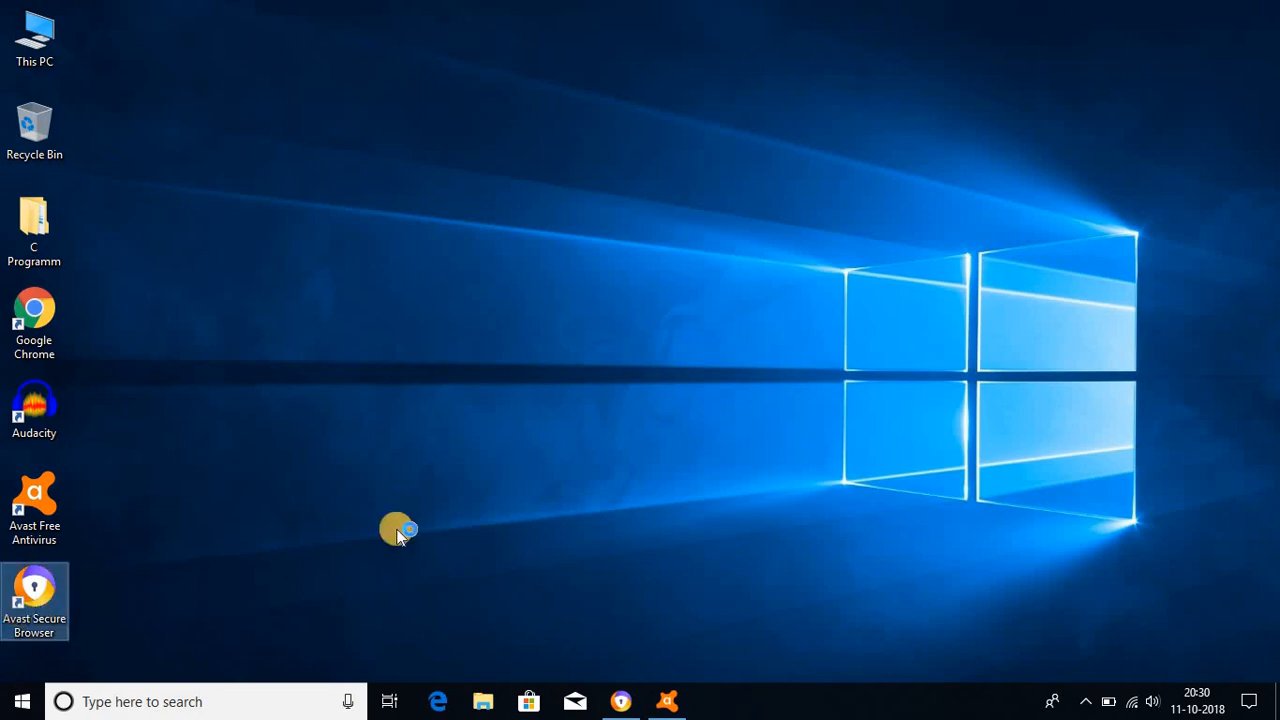
{"action": "mouse_move", "coordinate": [505, 495]}
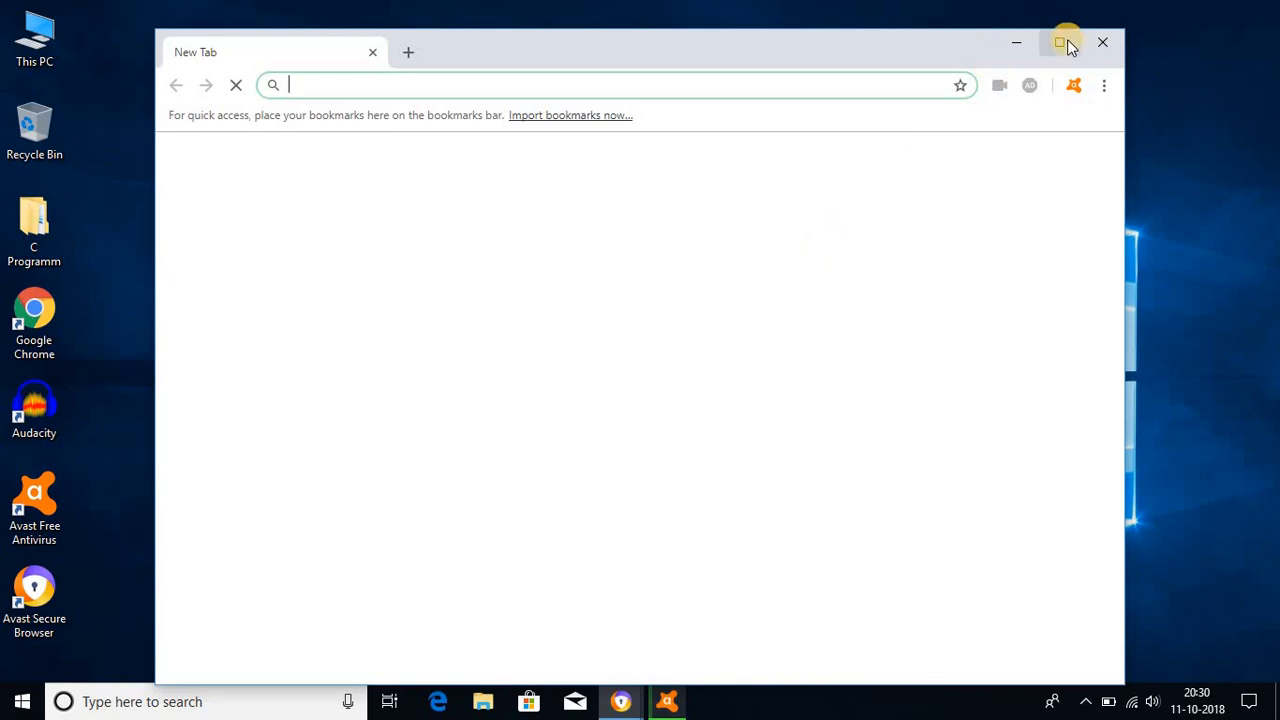
- Maximize Avast Secure Browser, then return to the running Full Virus Scan
{"action": "left_click", "coordinate": [1060, 43]}
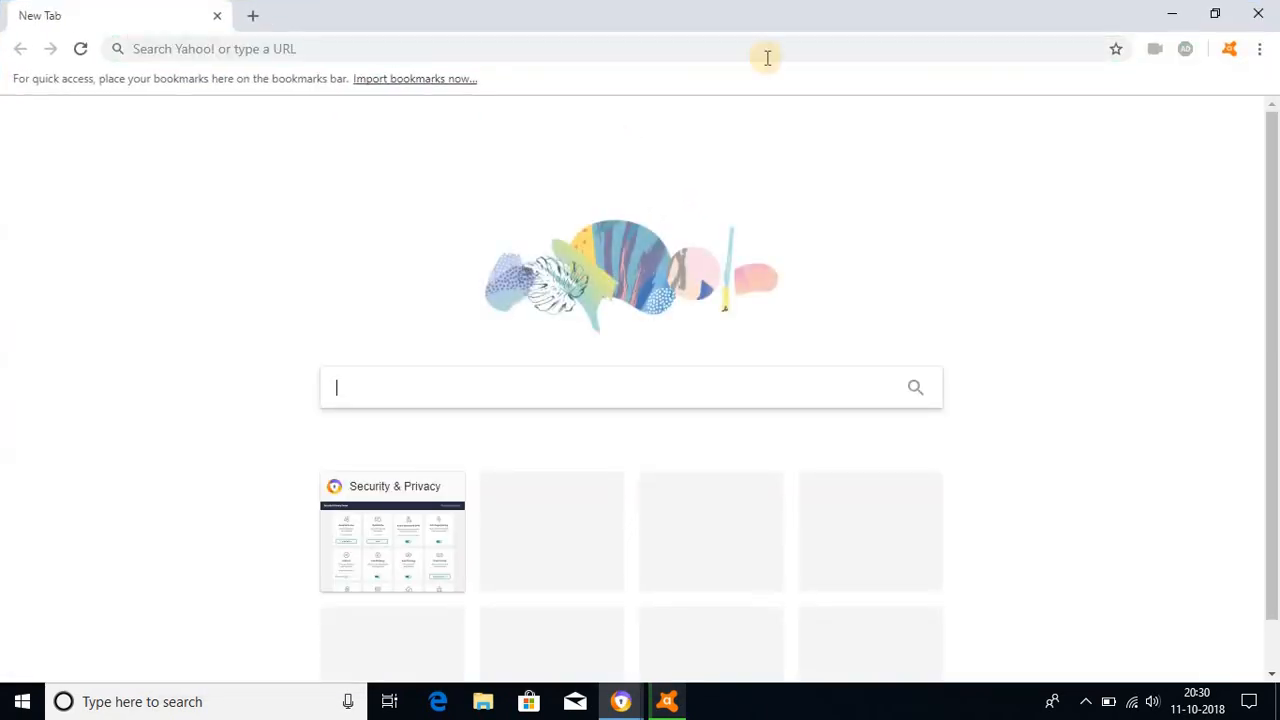
{"action": "mouse_move", "coordinate": [1188, 48]}
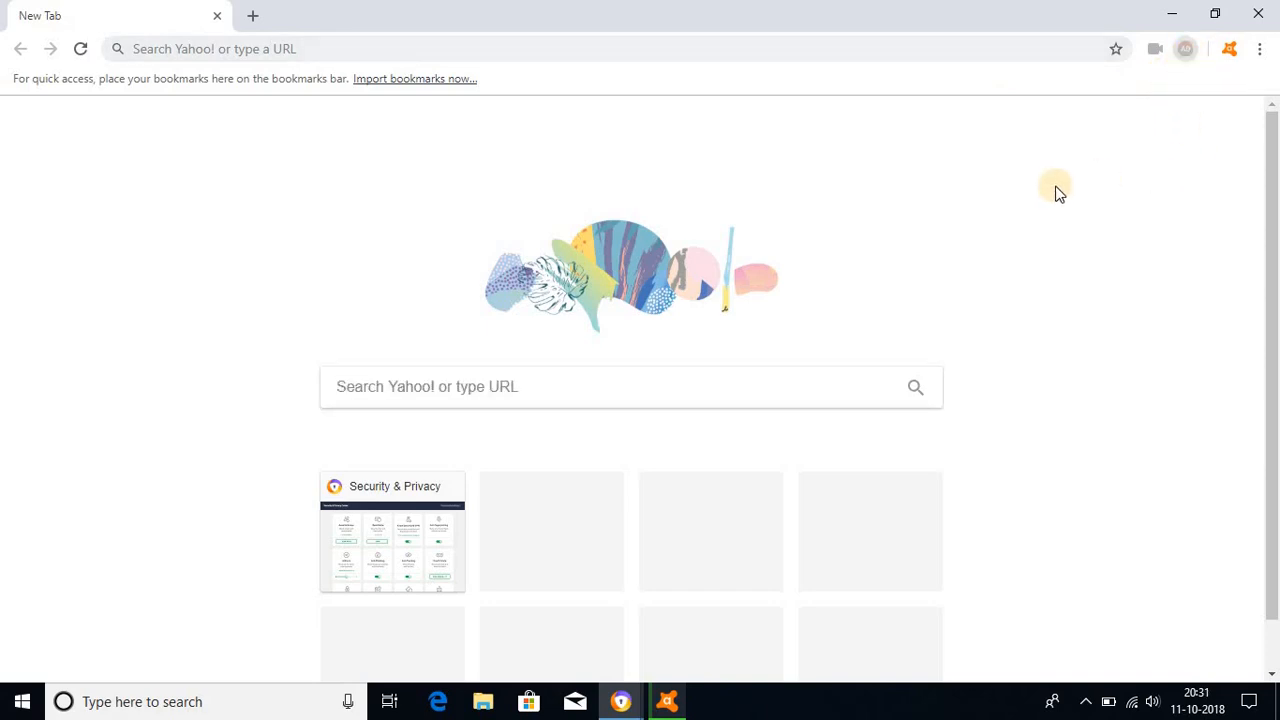
{"action": "mouse_move", "coordinate": [1057, 150]}
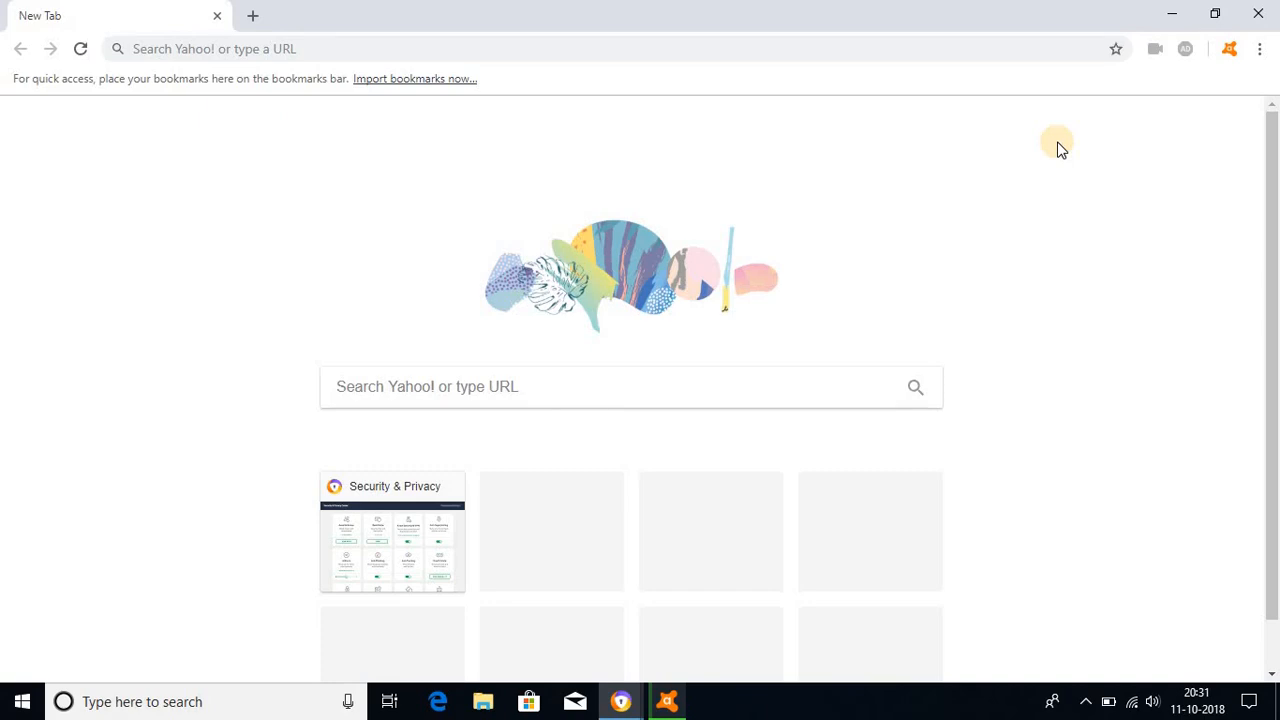
{"action": "left_click", "coordinate": [667, 701]}
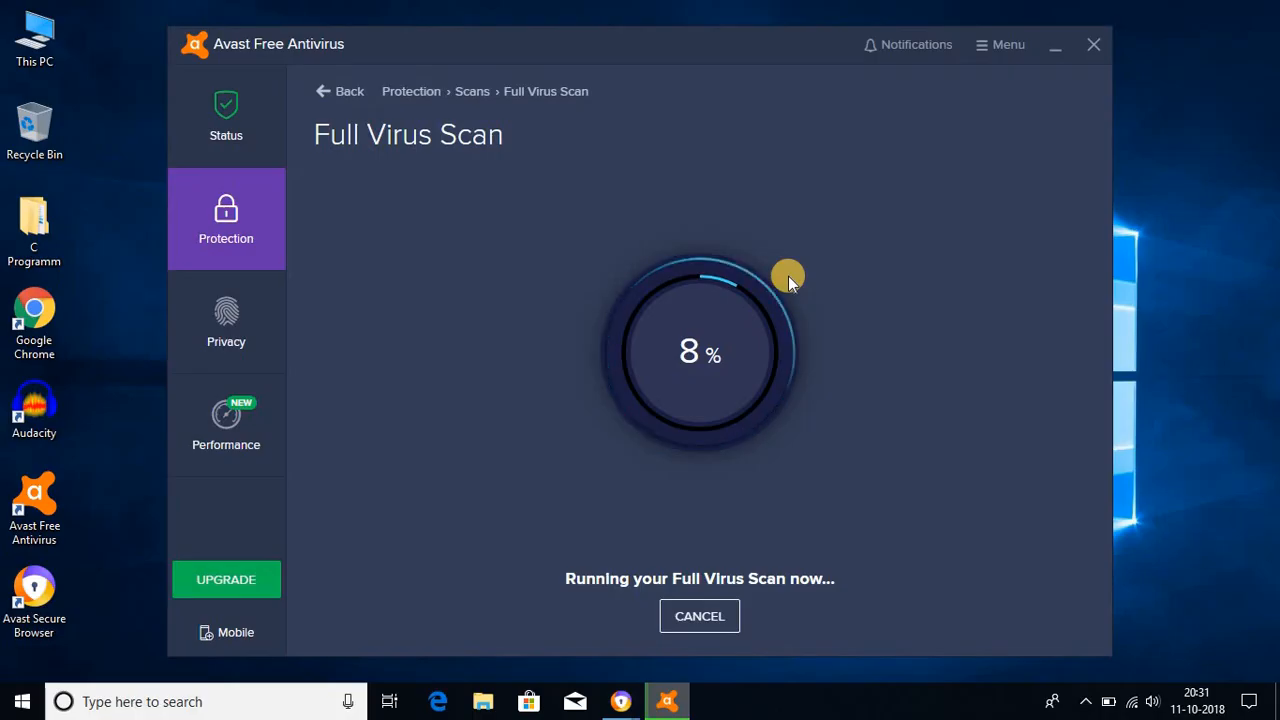